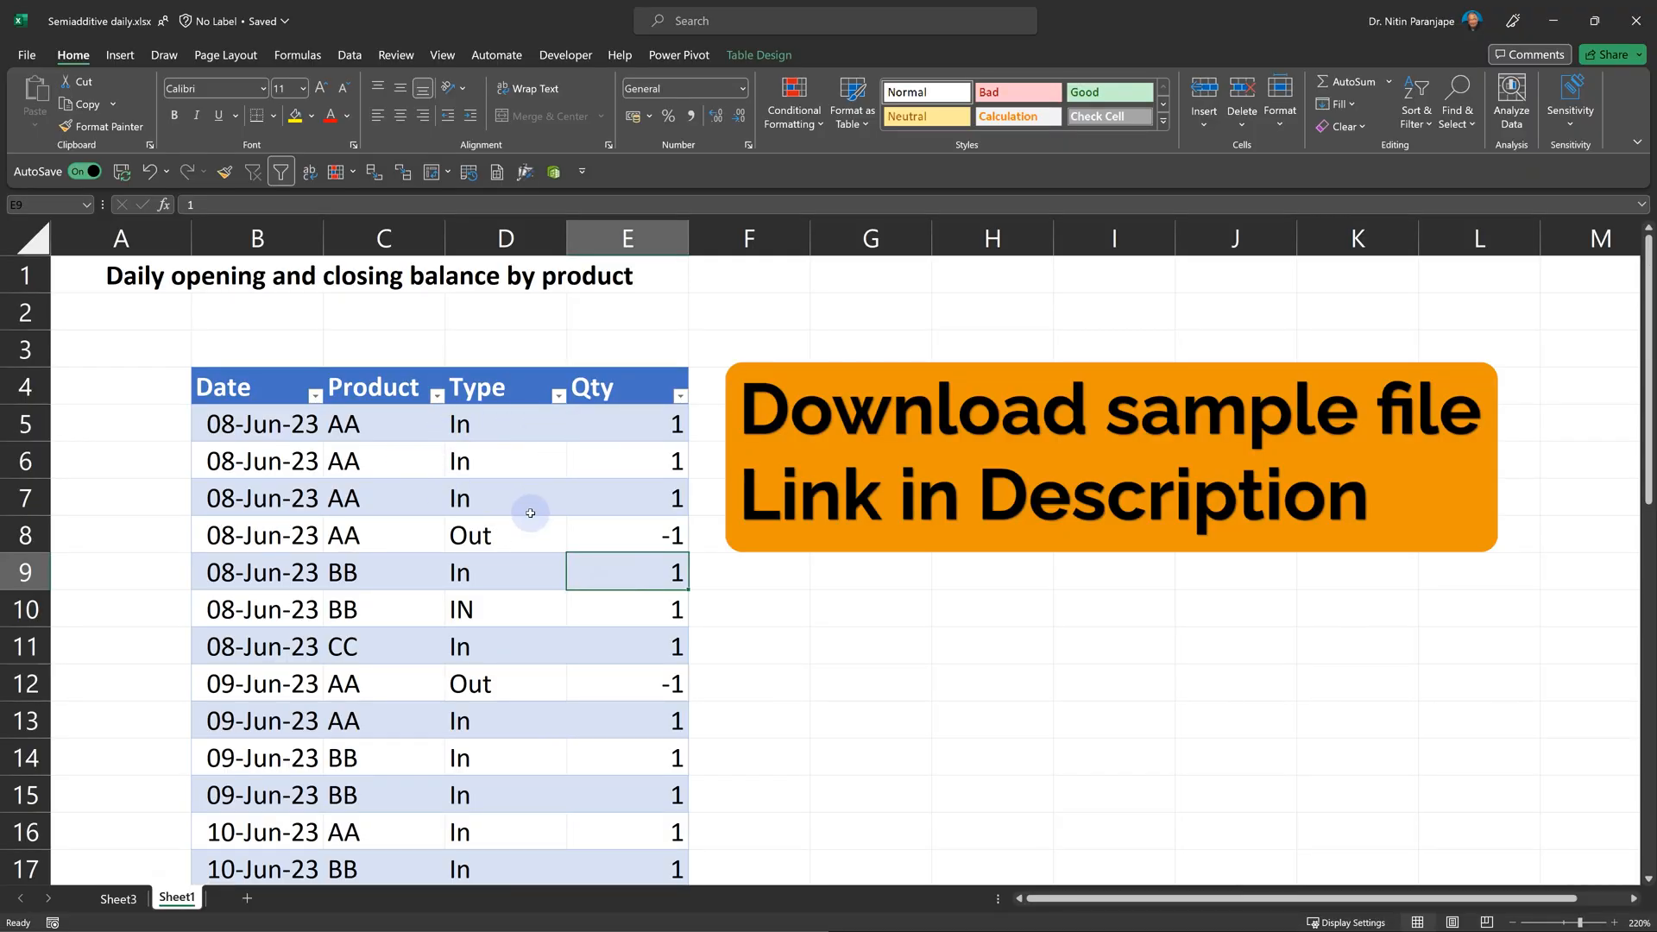
# Step: Select the transactions table, check the Power Pivot tools and the Data > Get Data source list
pyautogui.click(504, 497)
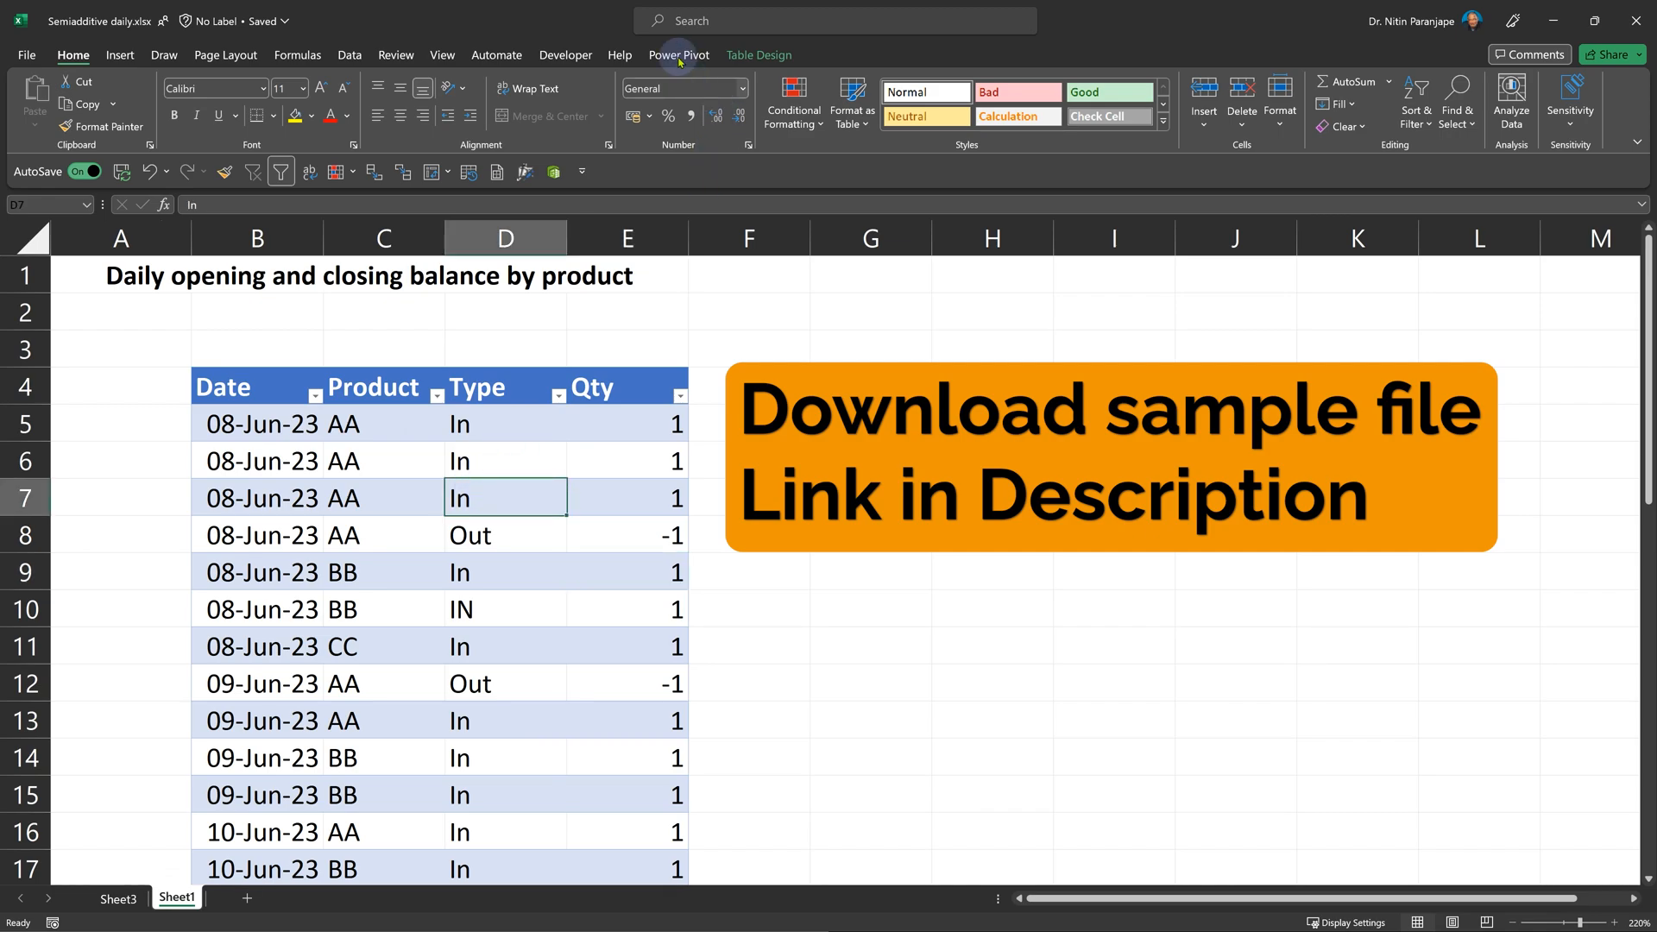
pyautogui.click(679, 53)
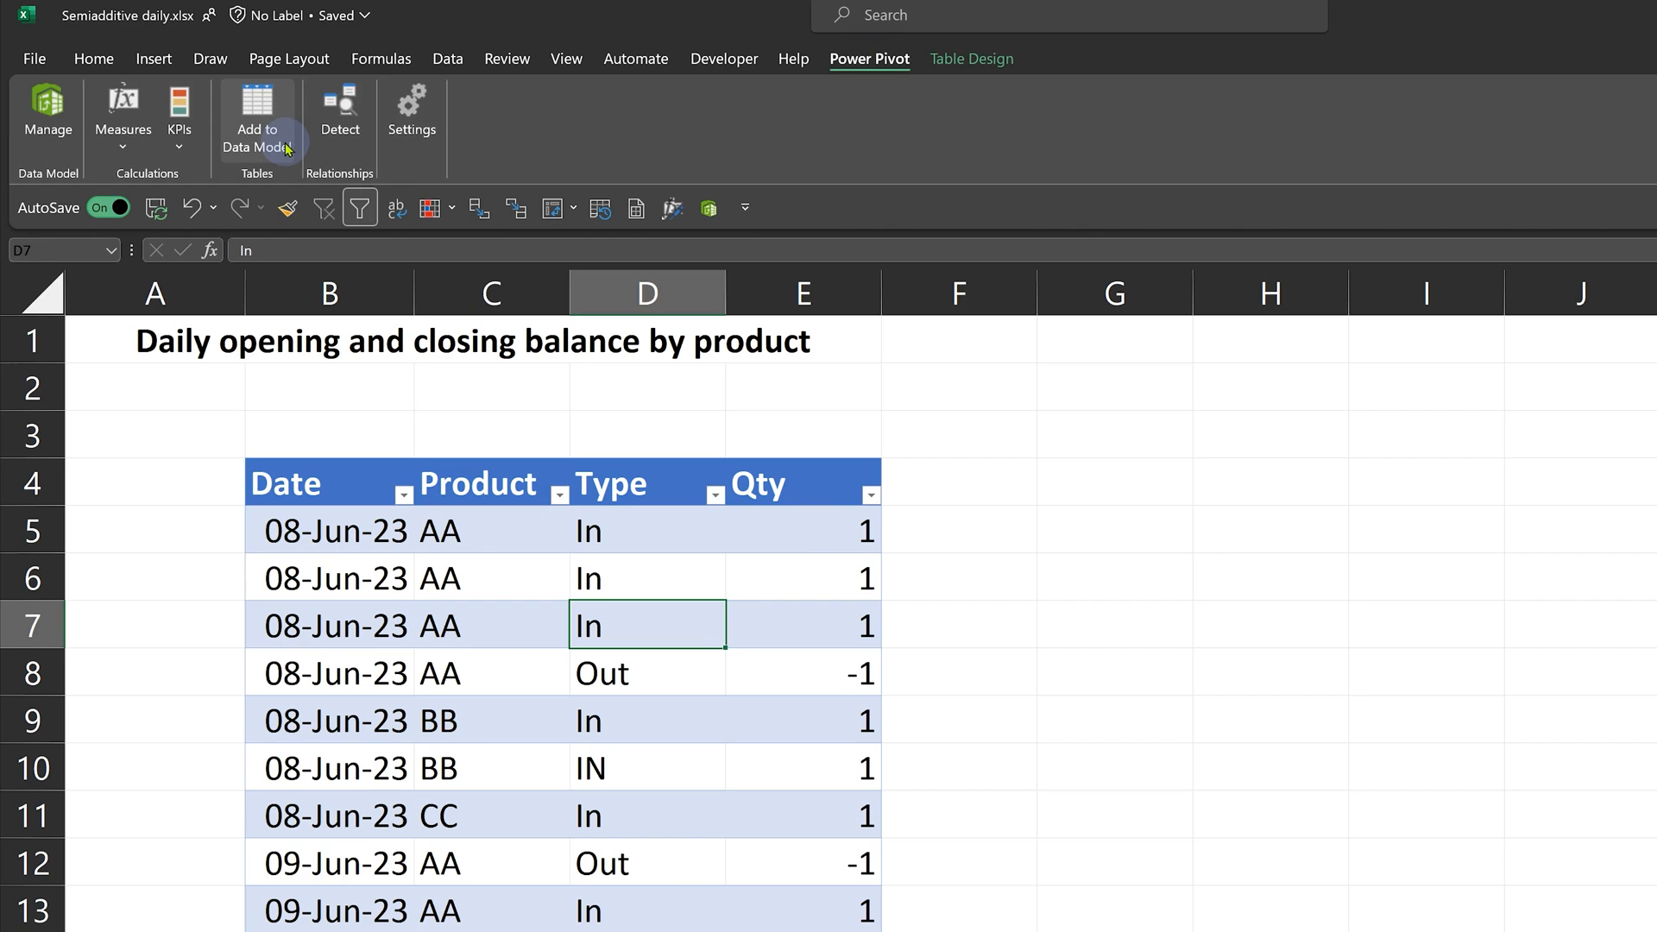
pyautogui.moveTo(256, 116)
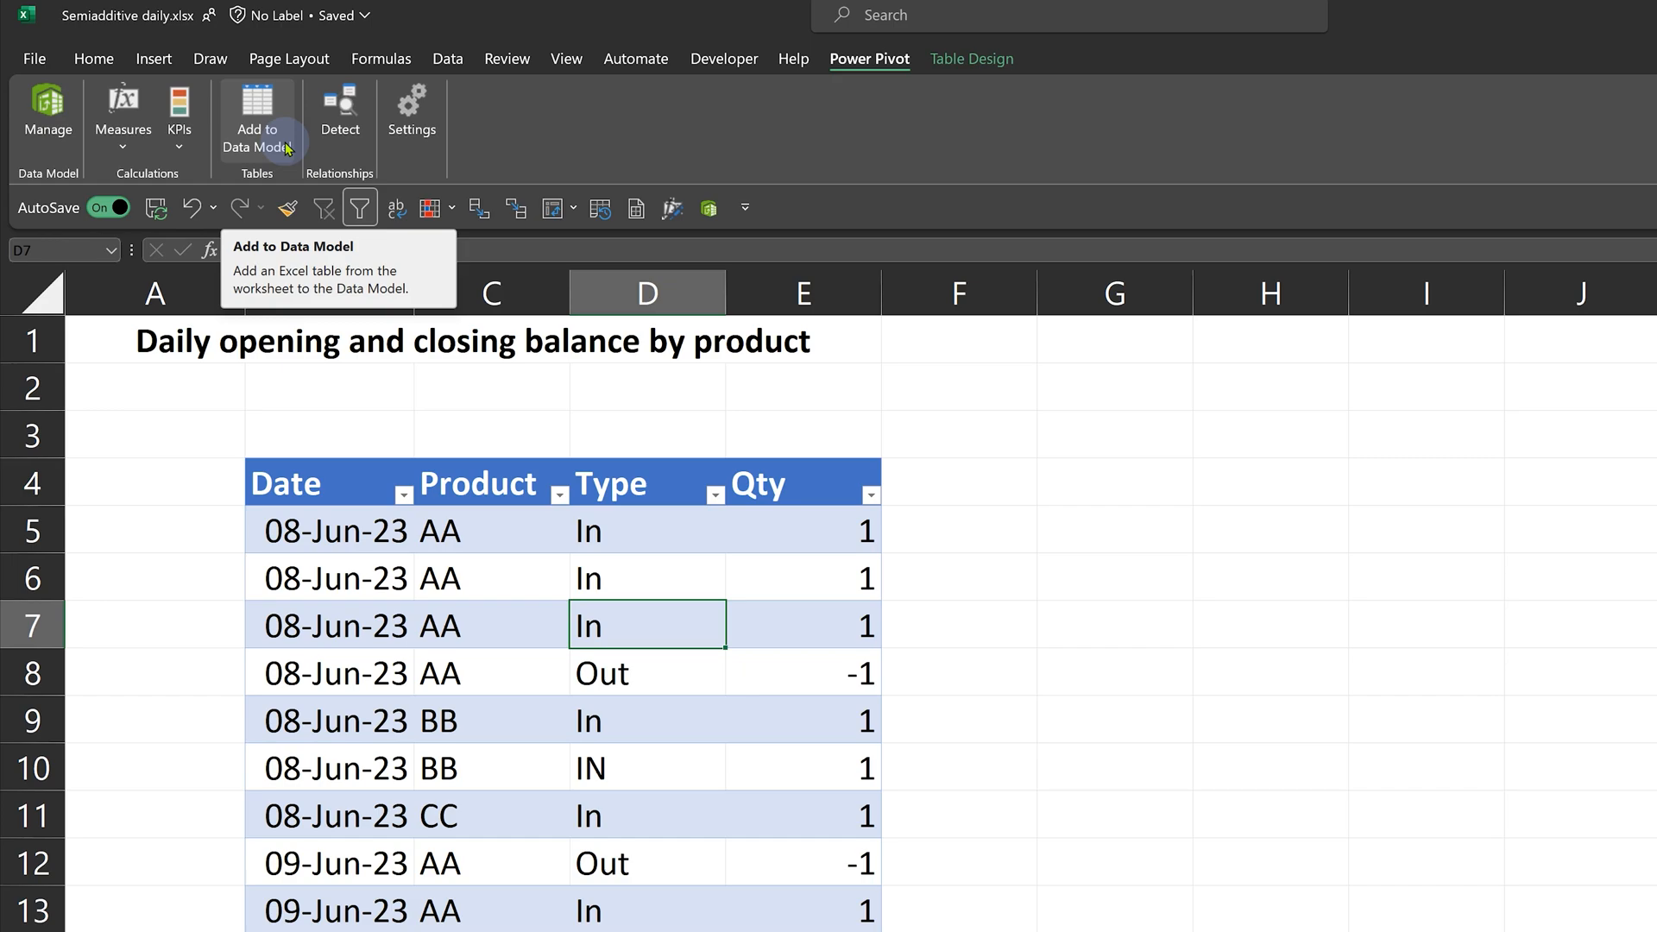
pyautogui.click(445, 59)
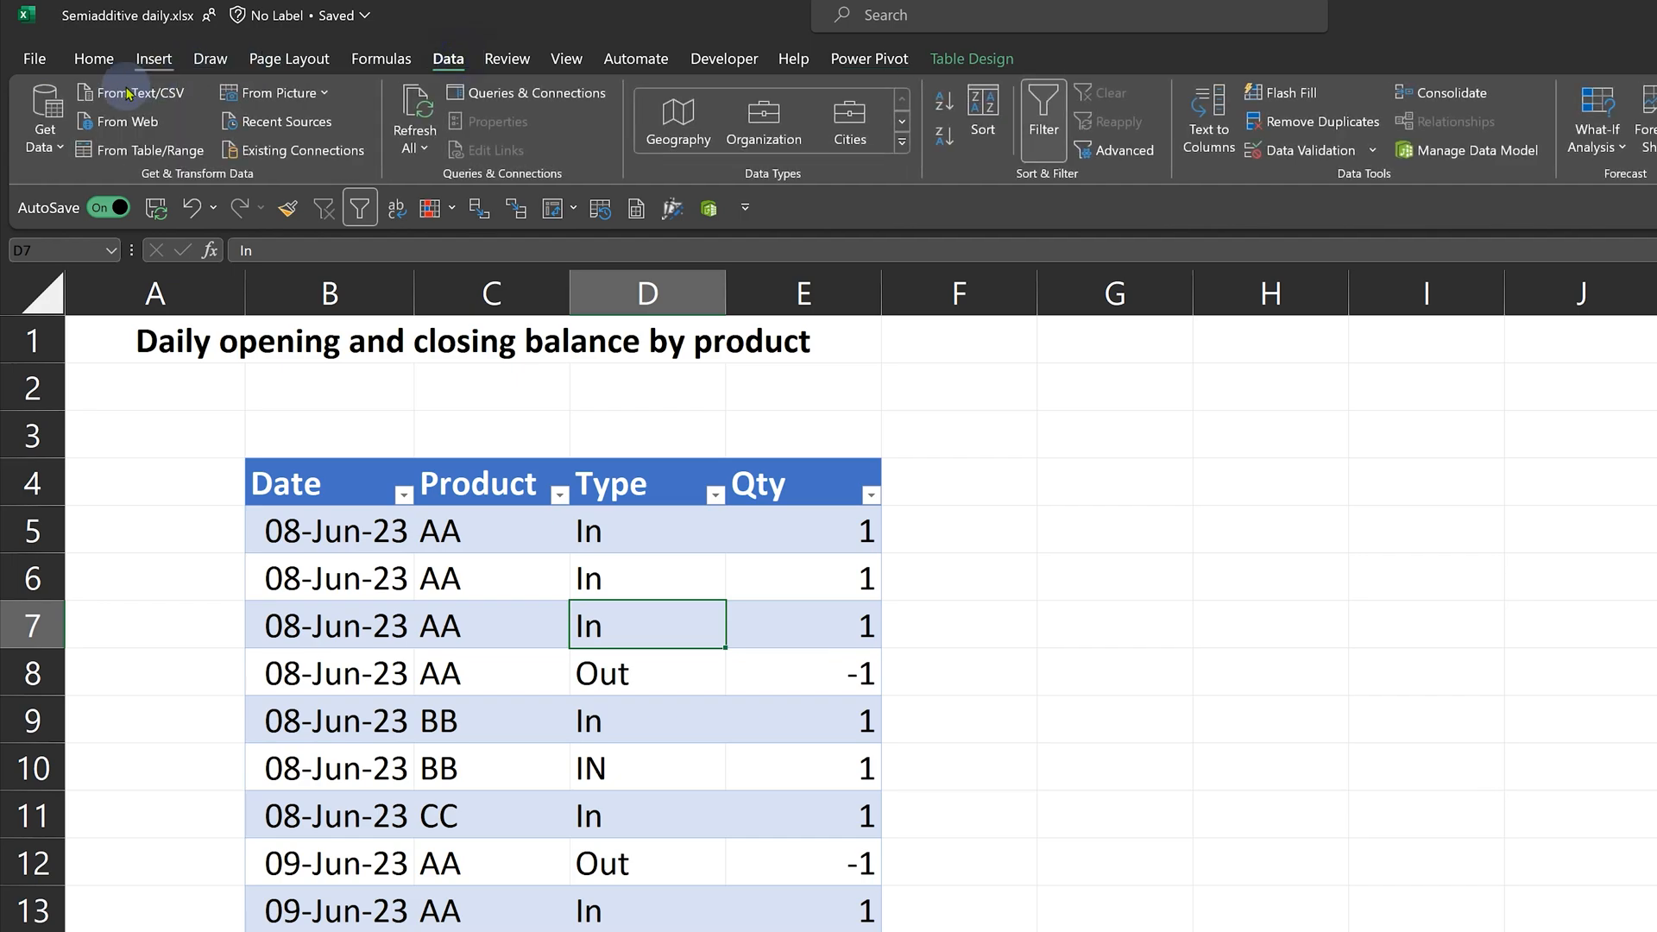
pyautogui.click(41, 114)
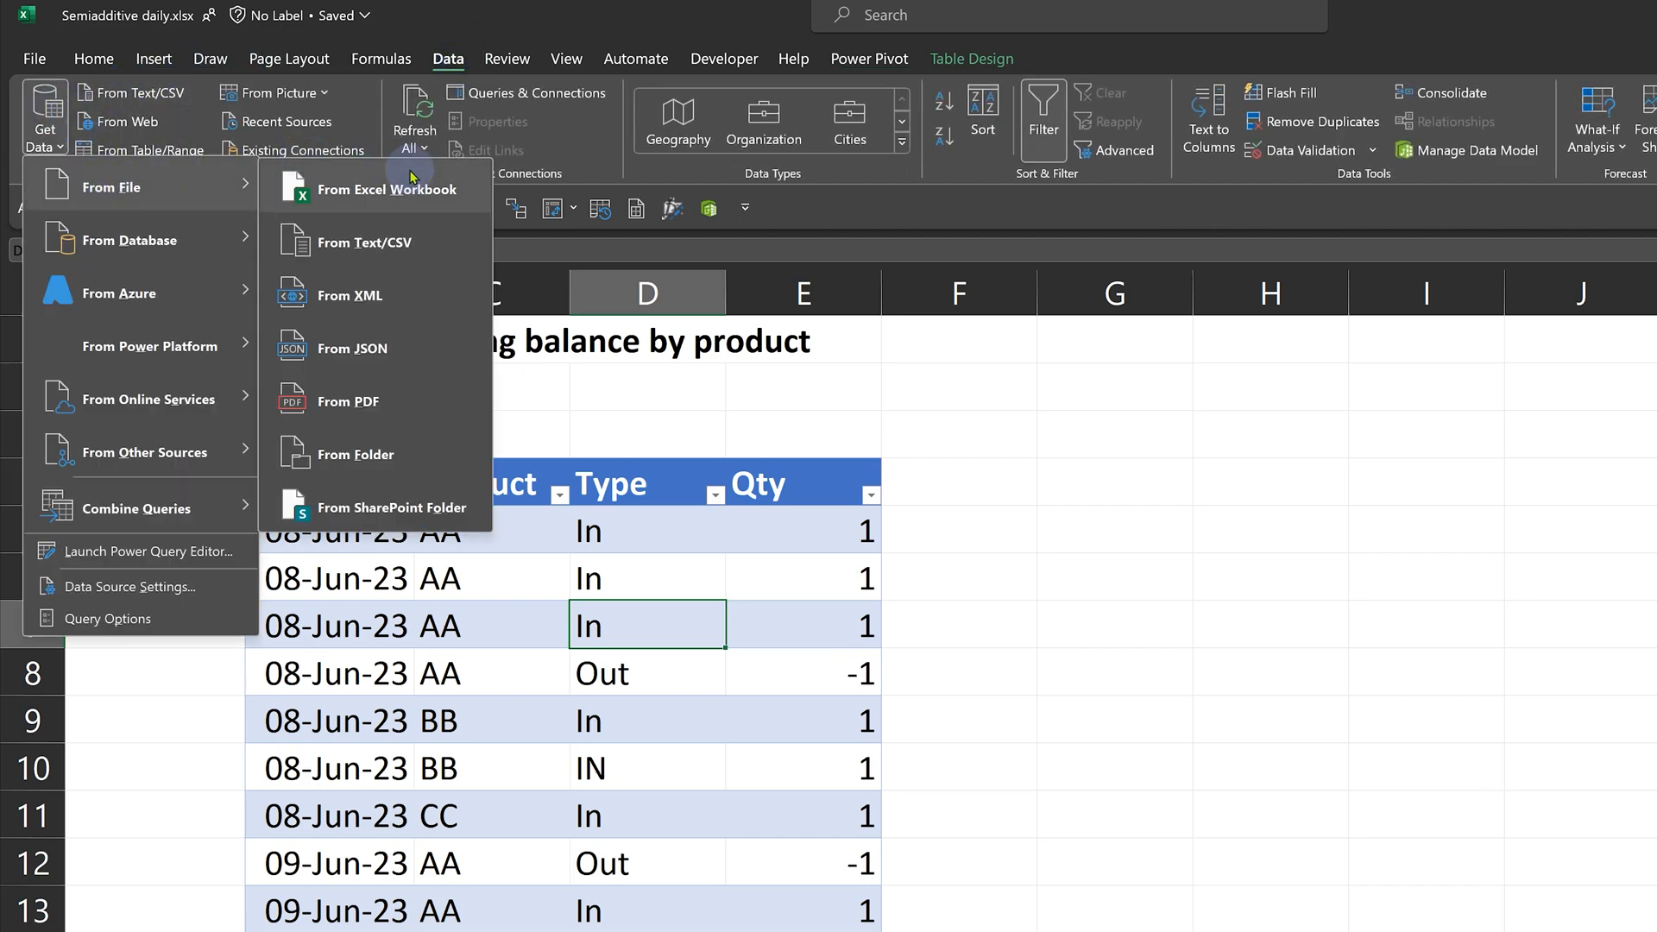
pyautogui.moveTo(386, 188)
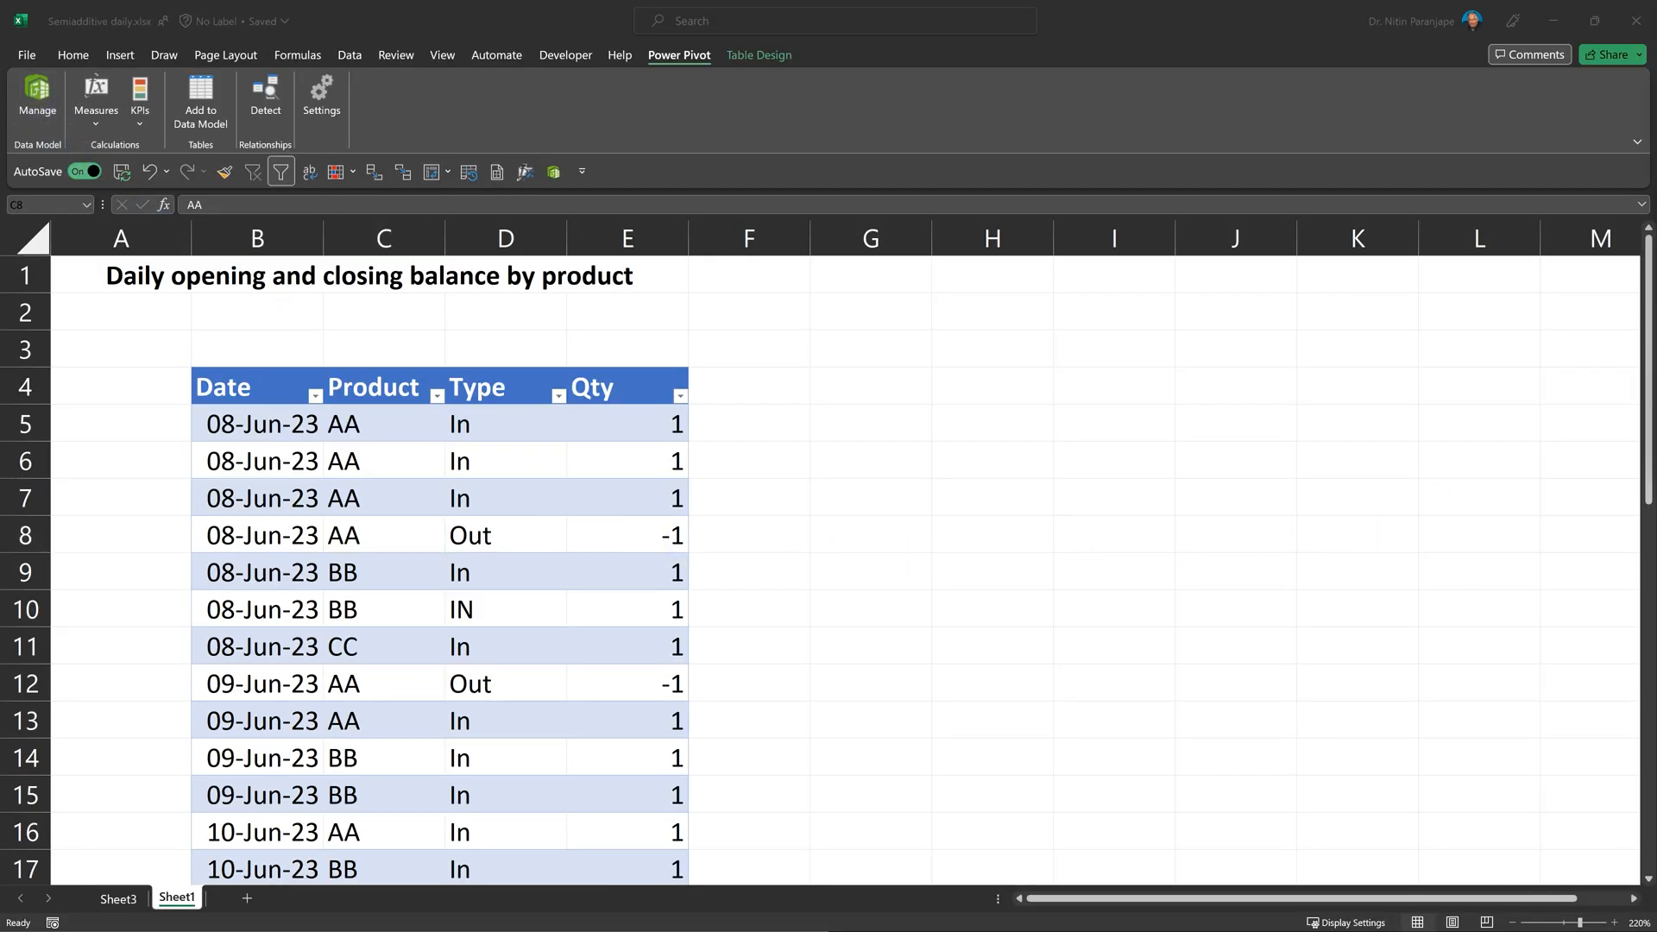
pyautogui.click(37, 100)
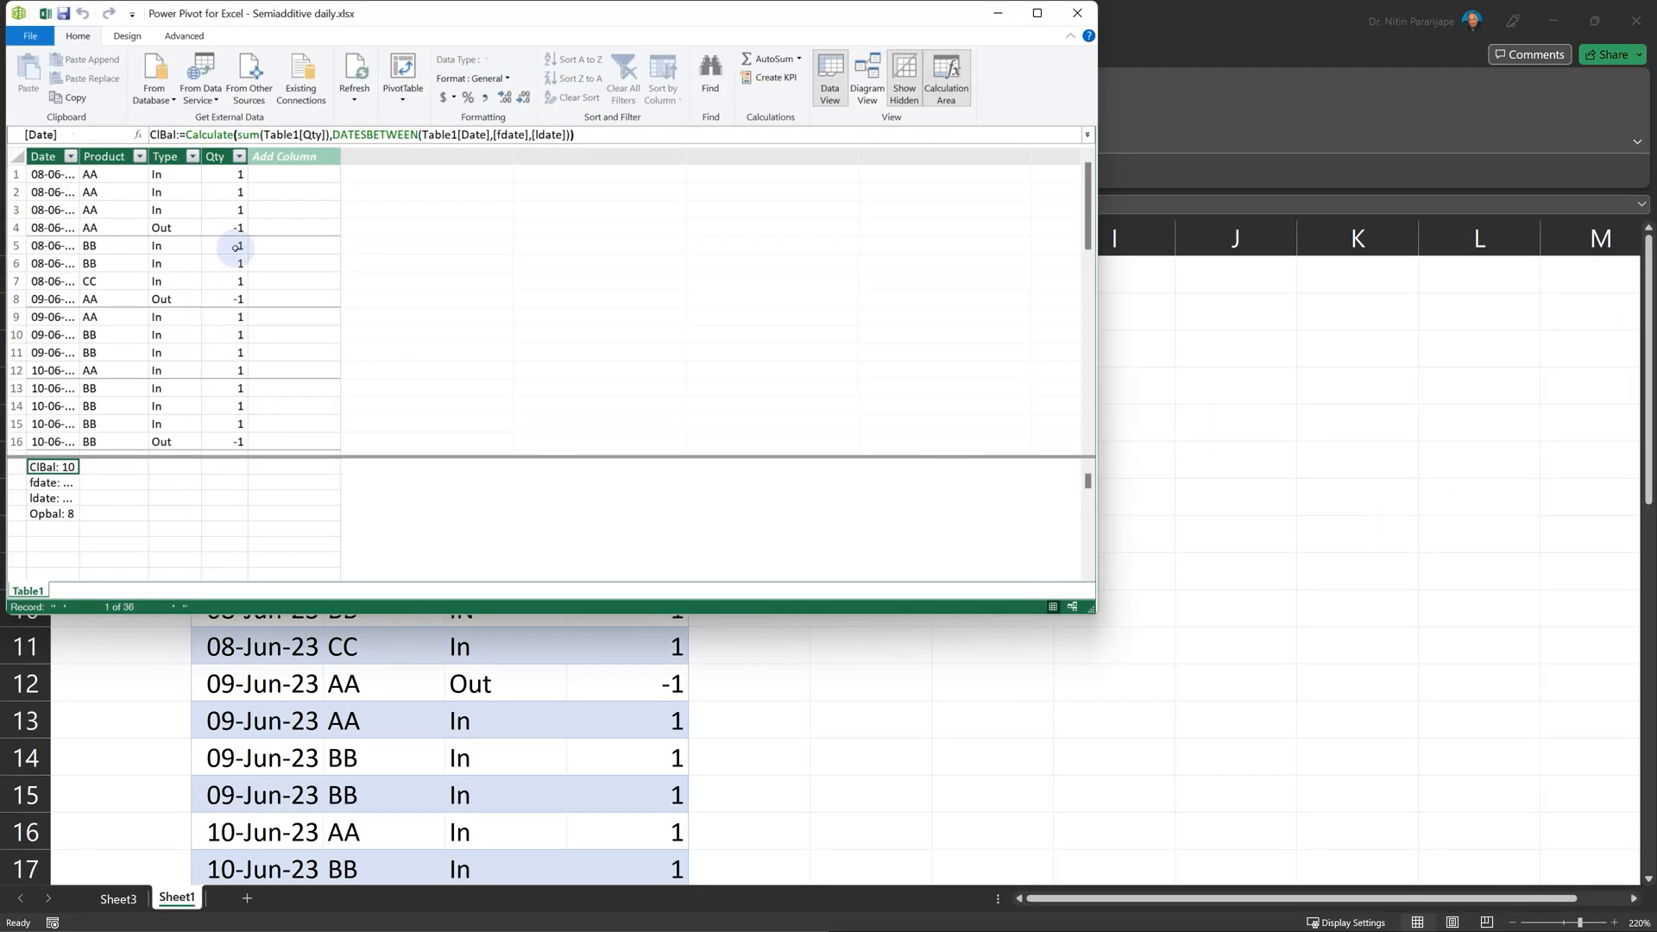
pyautogui.moveTo(456, 283)
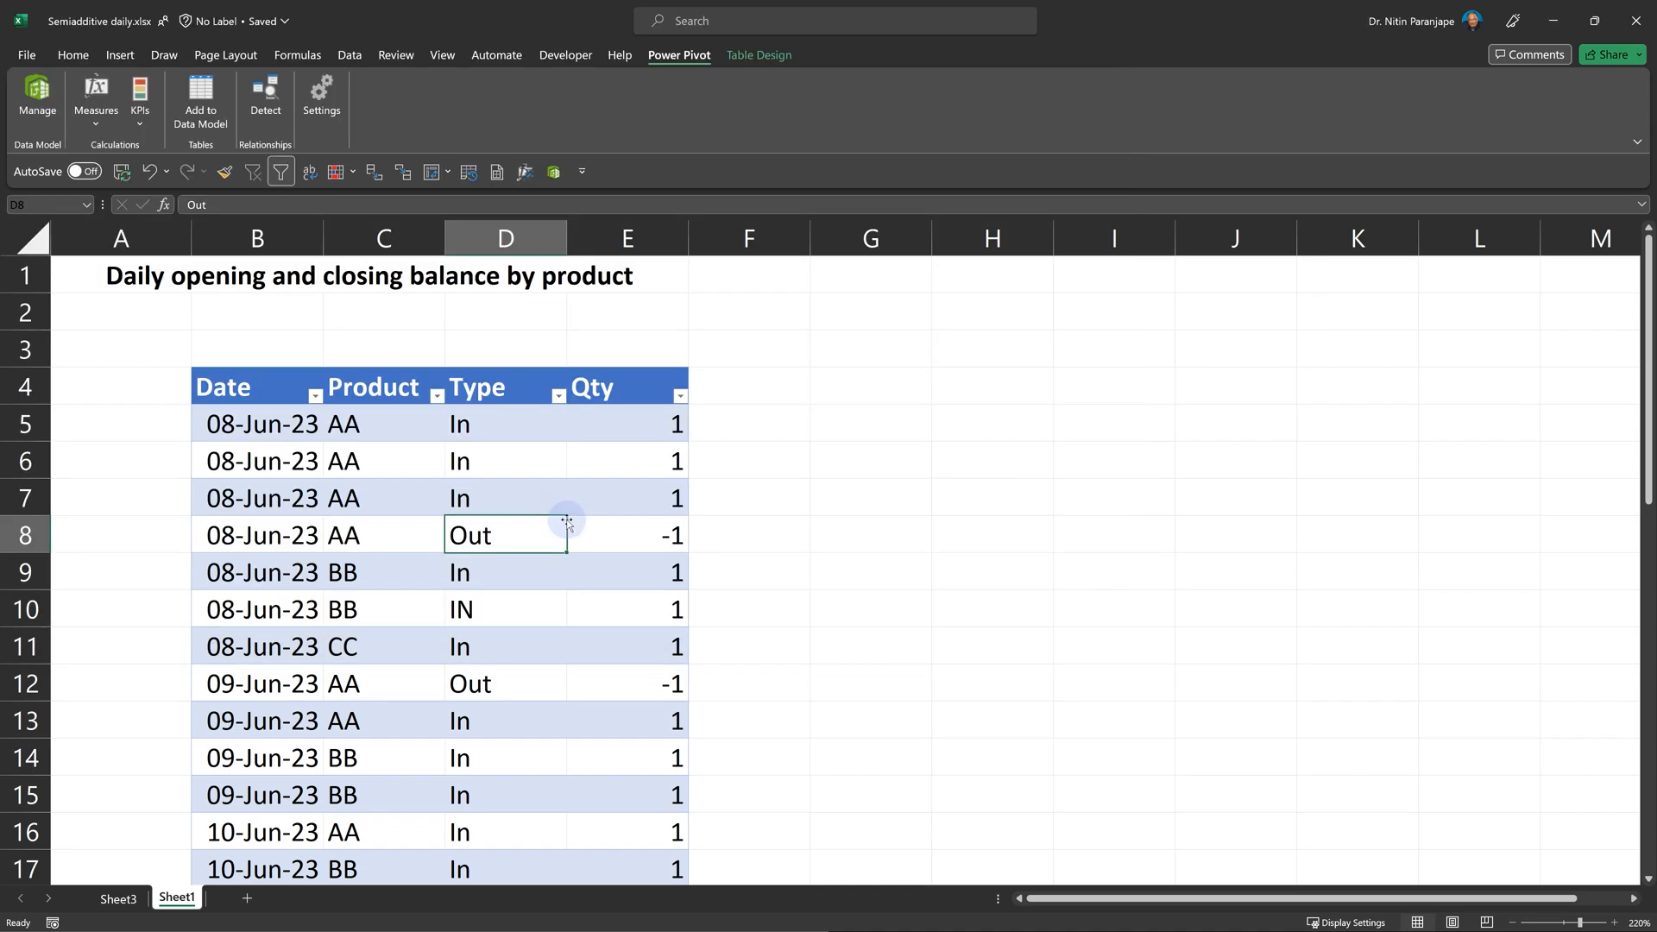
pyautogui.moveTo(416, 411)
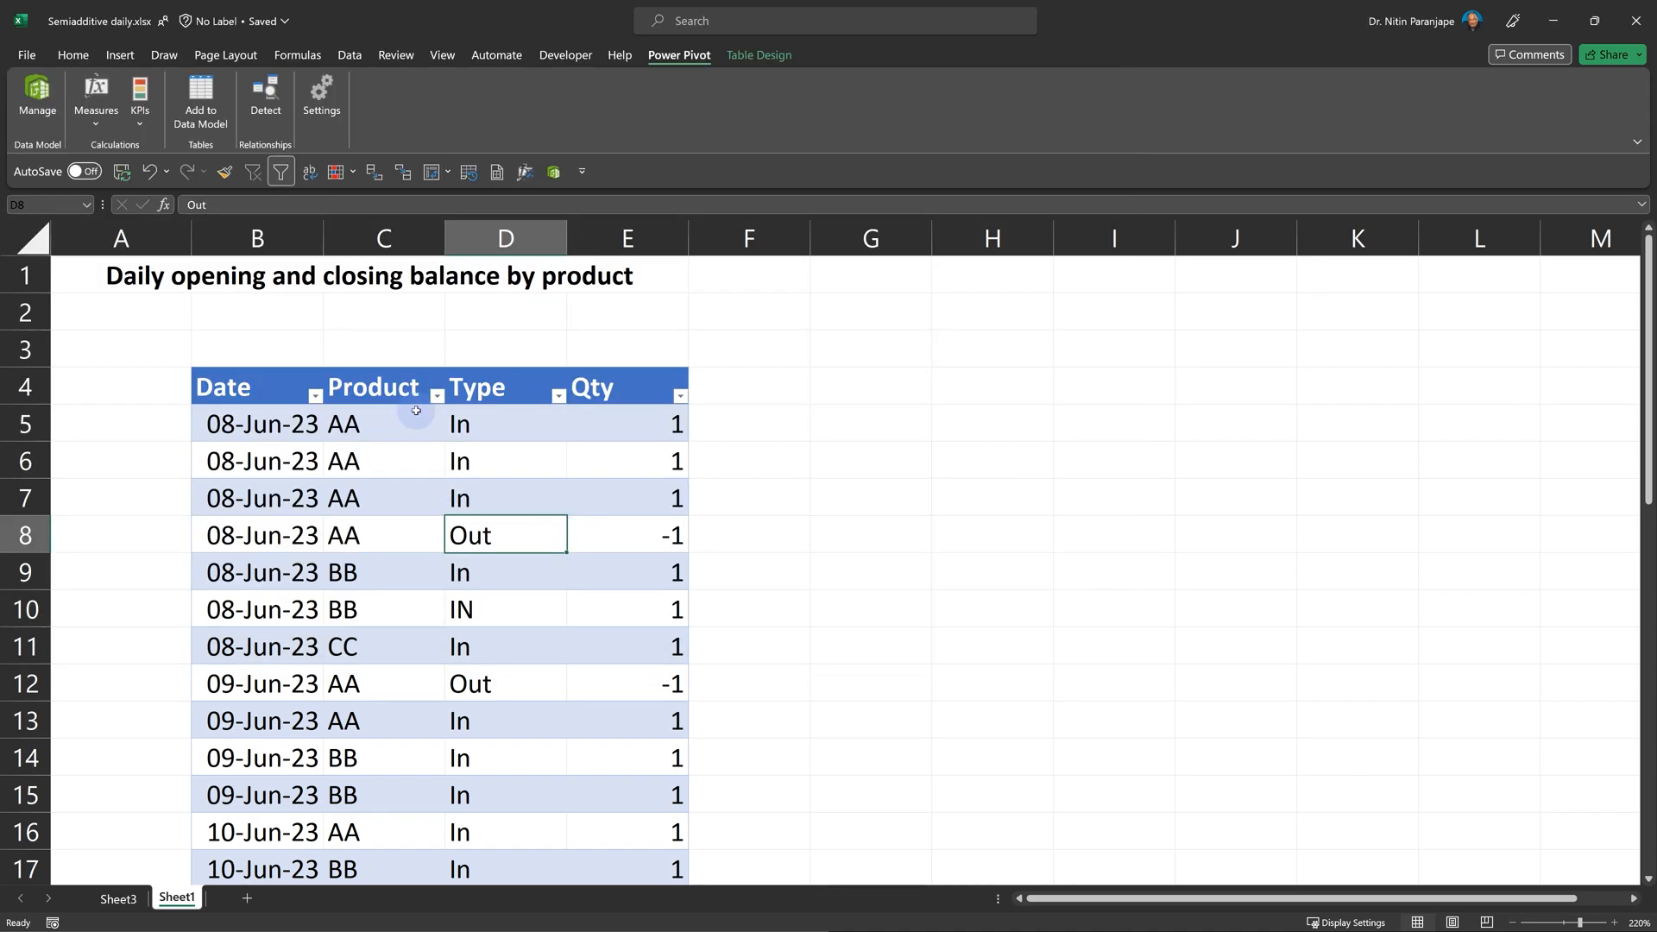
# Step: Filter the Product column to show only AA rows and select AA's first quantity
pyautogui.click(437, 397)
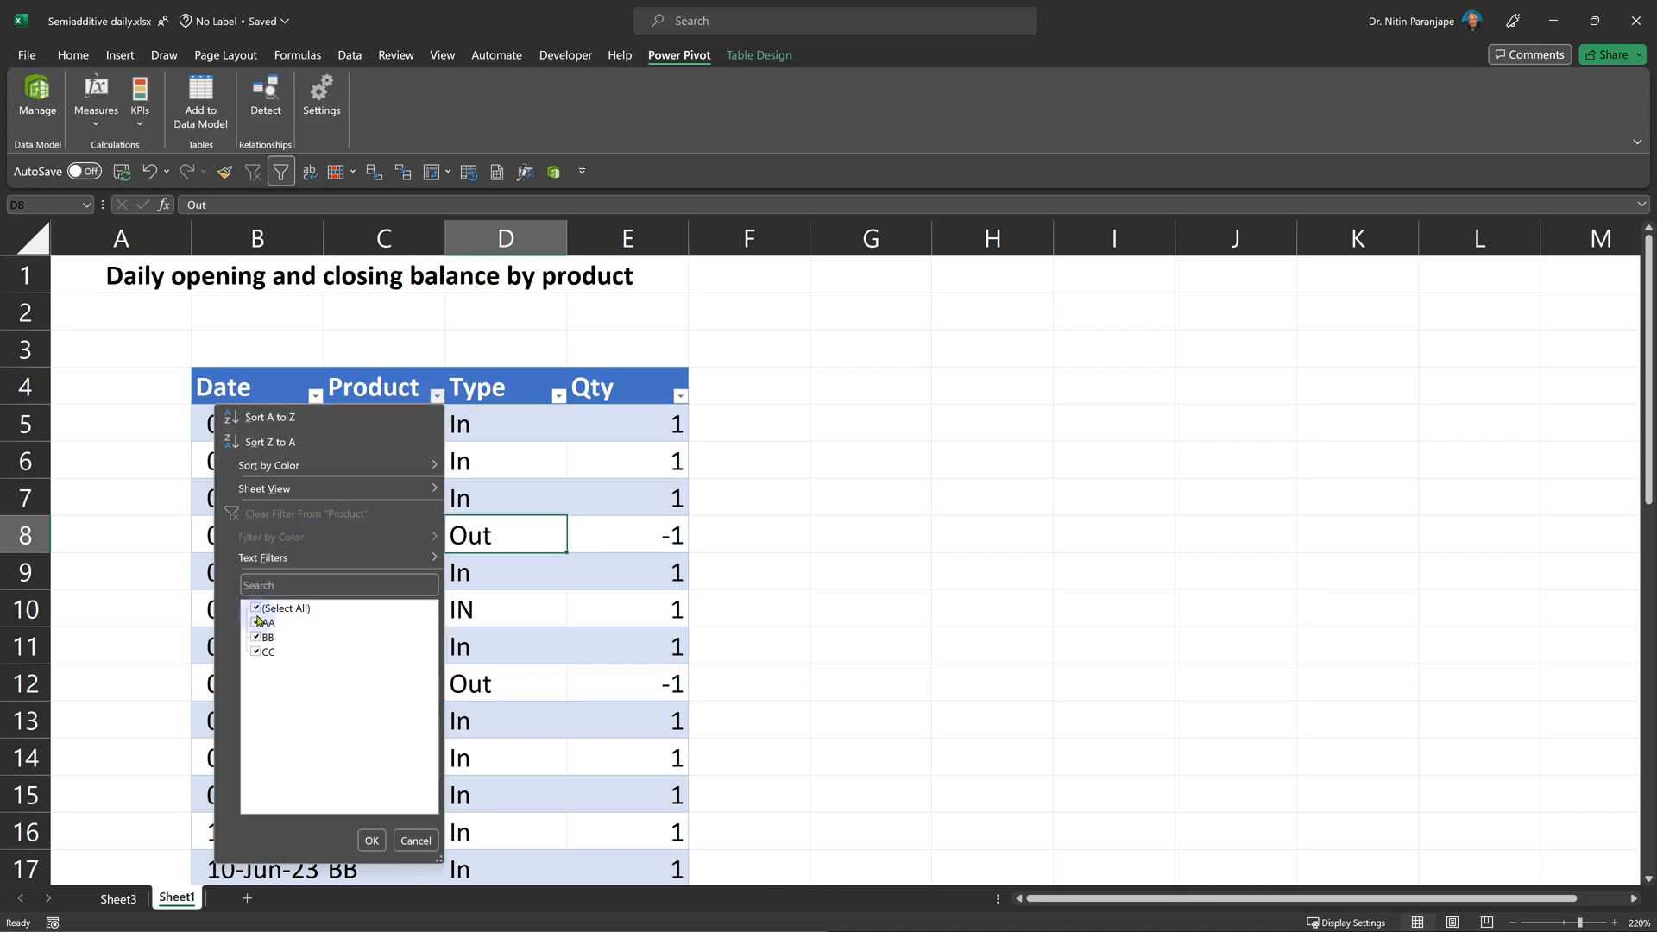
pyautogui.click(369, 846)
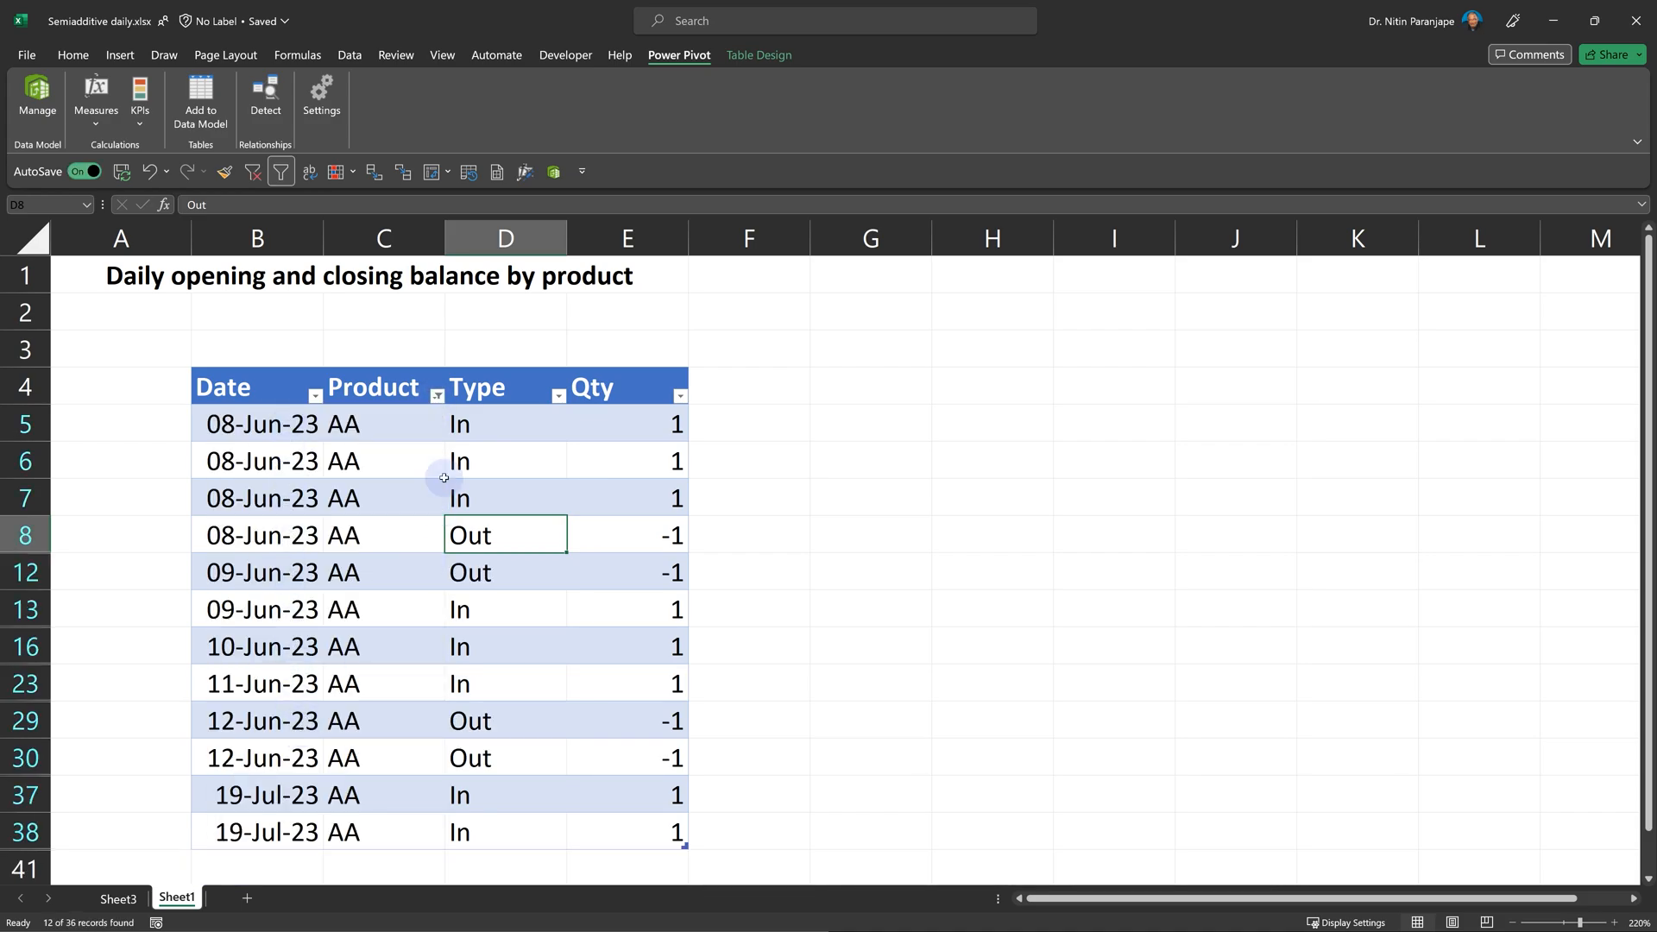
pyautogui.click(627, 423)
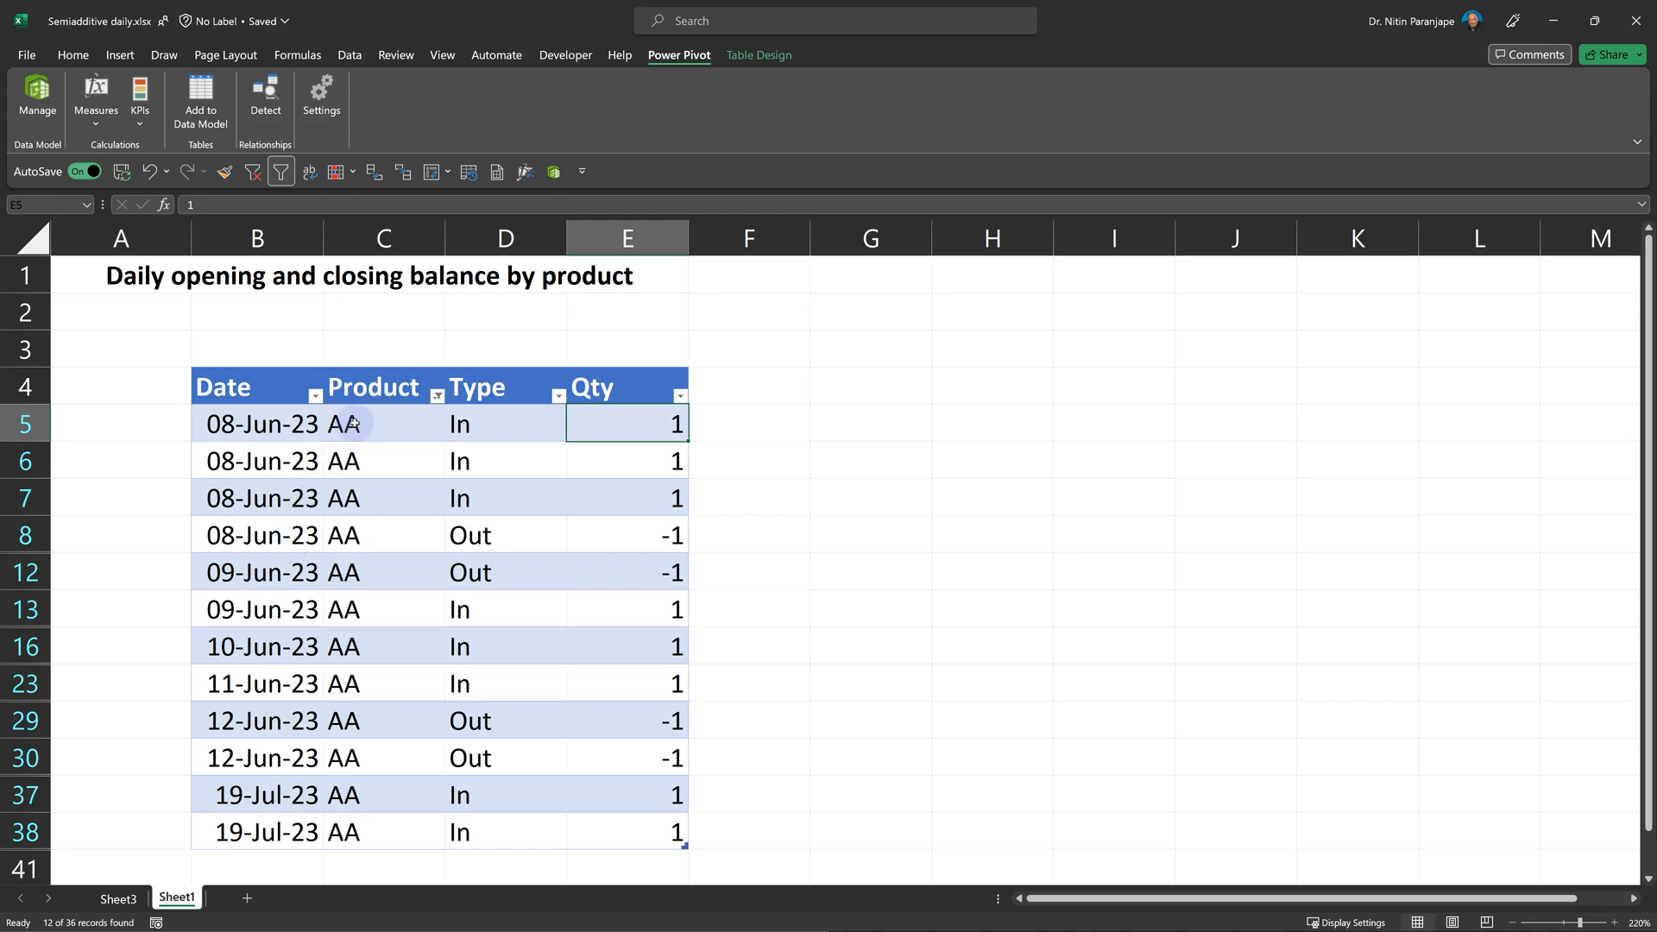
pyautogui.moveTo(380, 595)
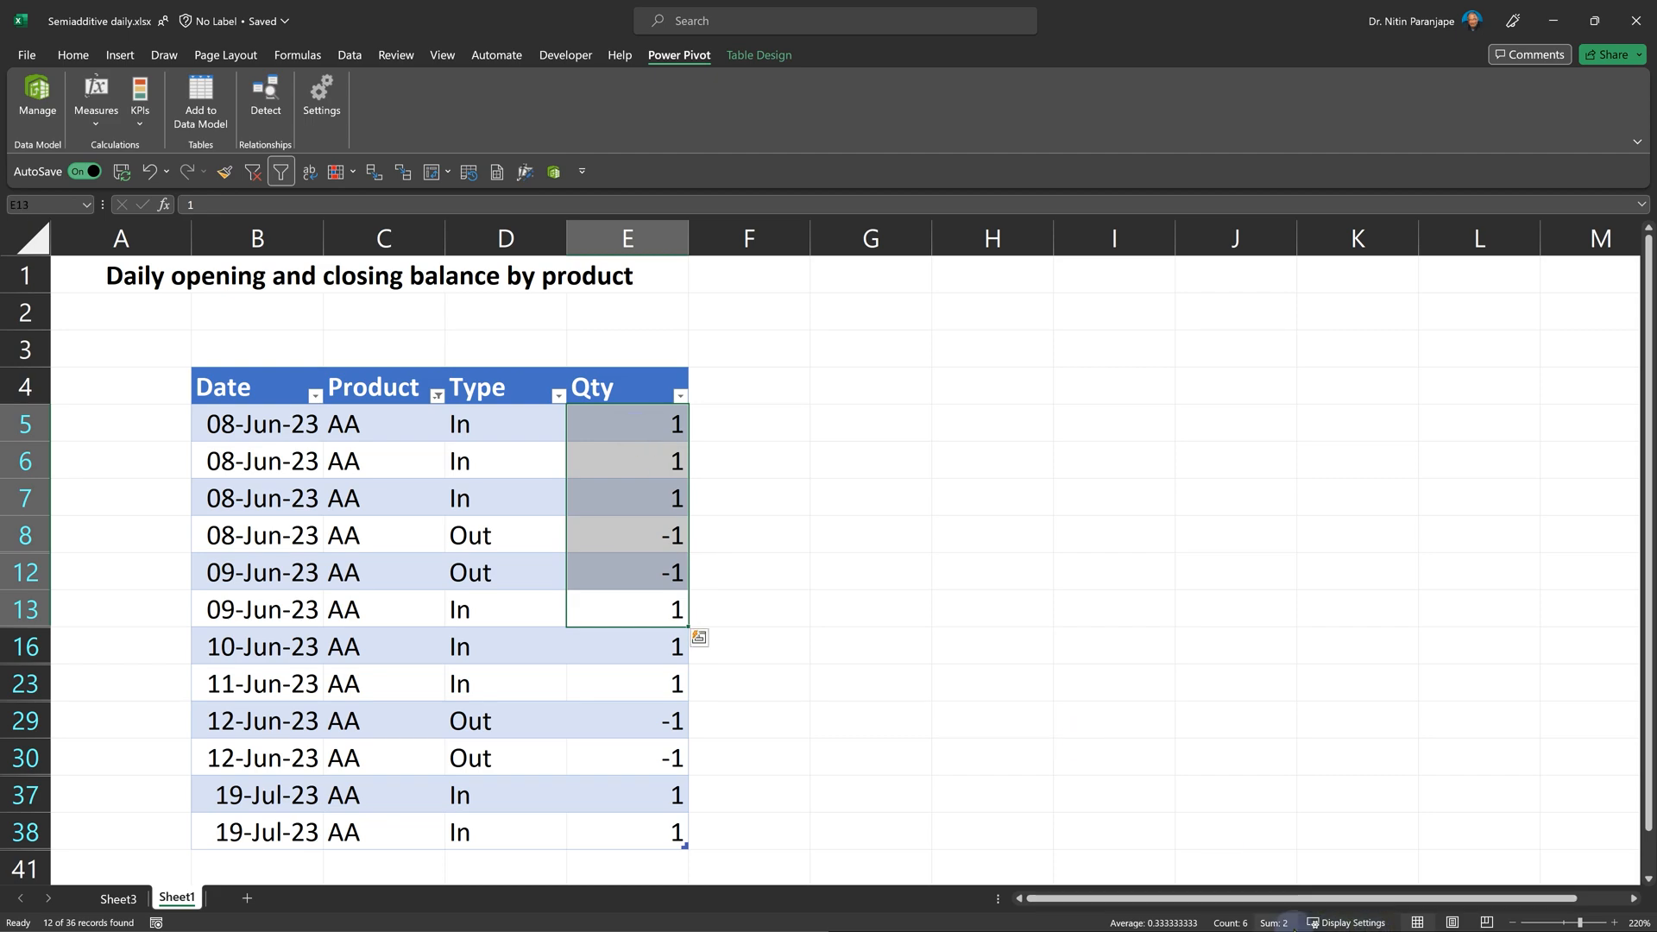
pyautogui.moveTo(1274, 922)
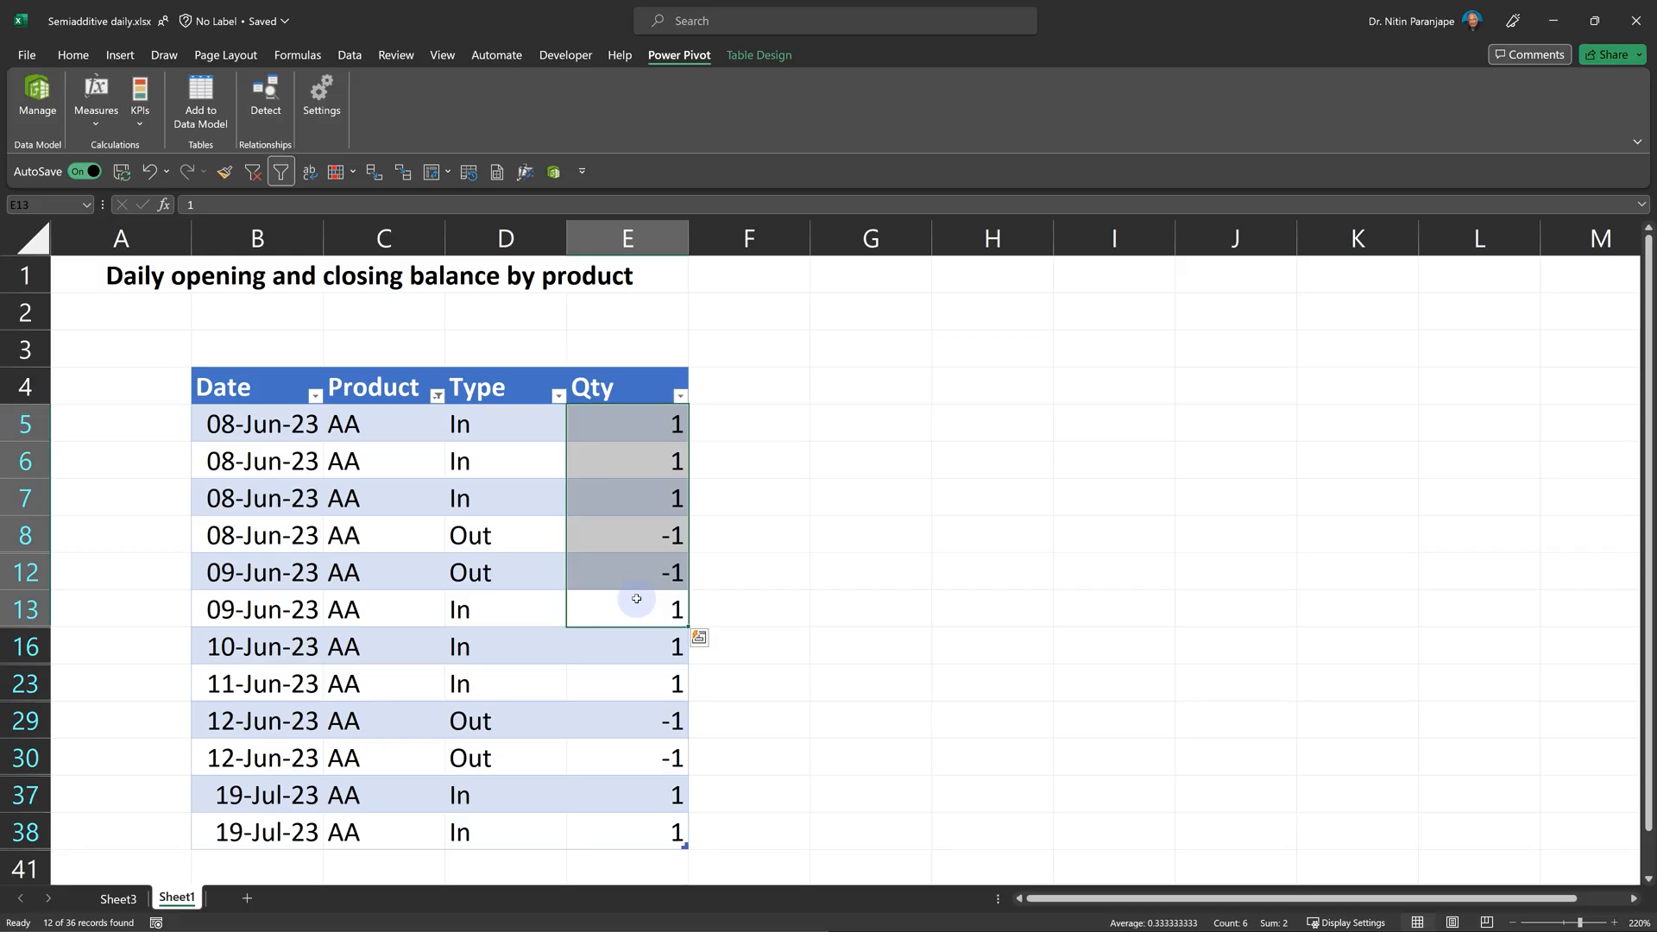
pyautogui.moveTo(411, 433)
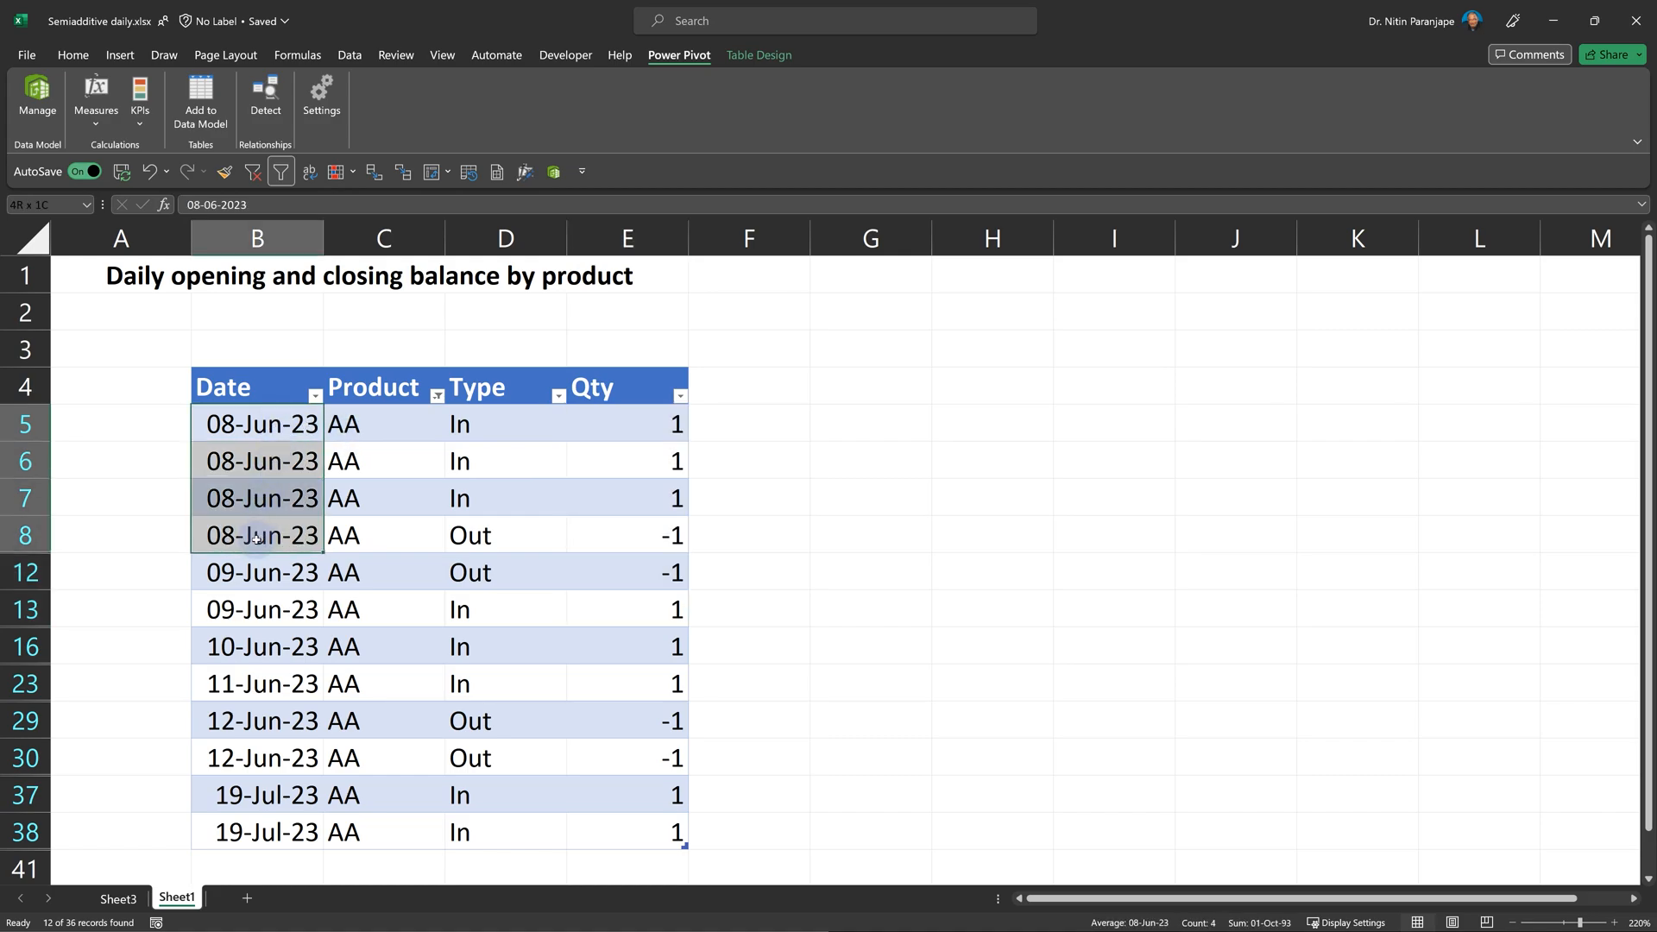
# Step: Highlight AA's 08-Jun-23 dates and quantity E13, then go to Sheet3 with the balance PivotTable
pyautogui.click(260, 423)
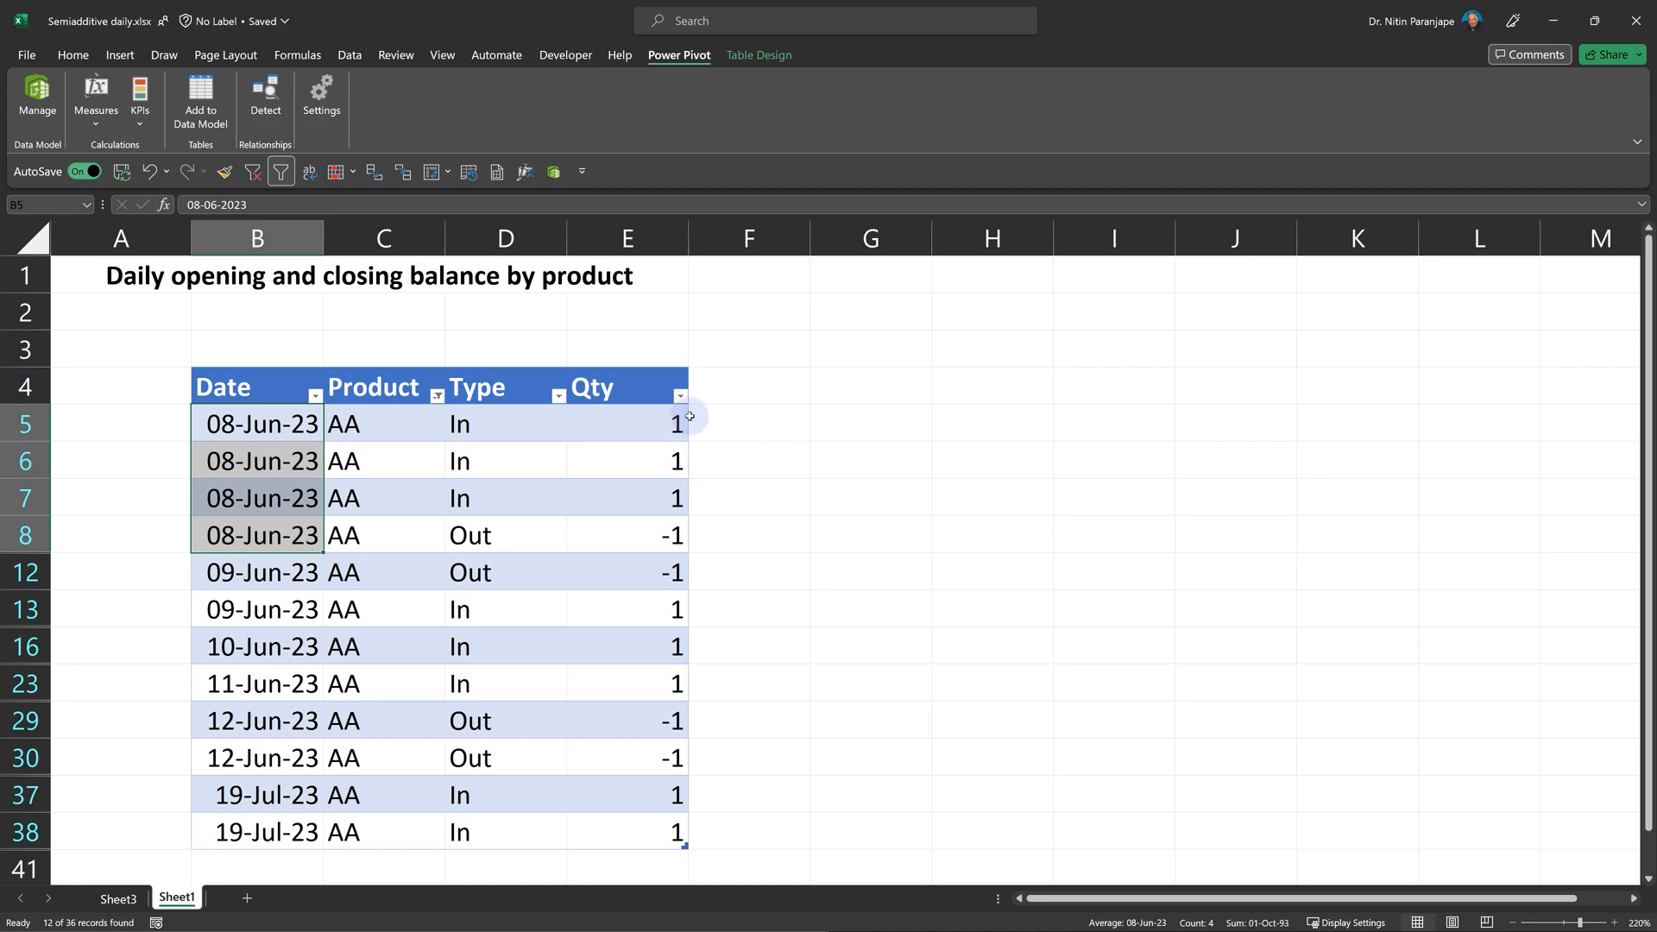
pyautogui.moveTo(663, 617)
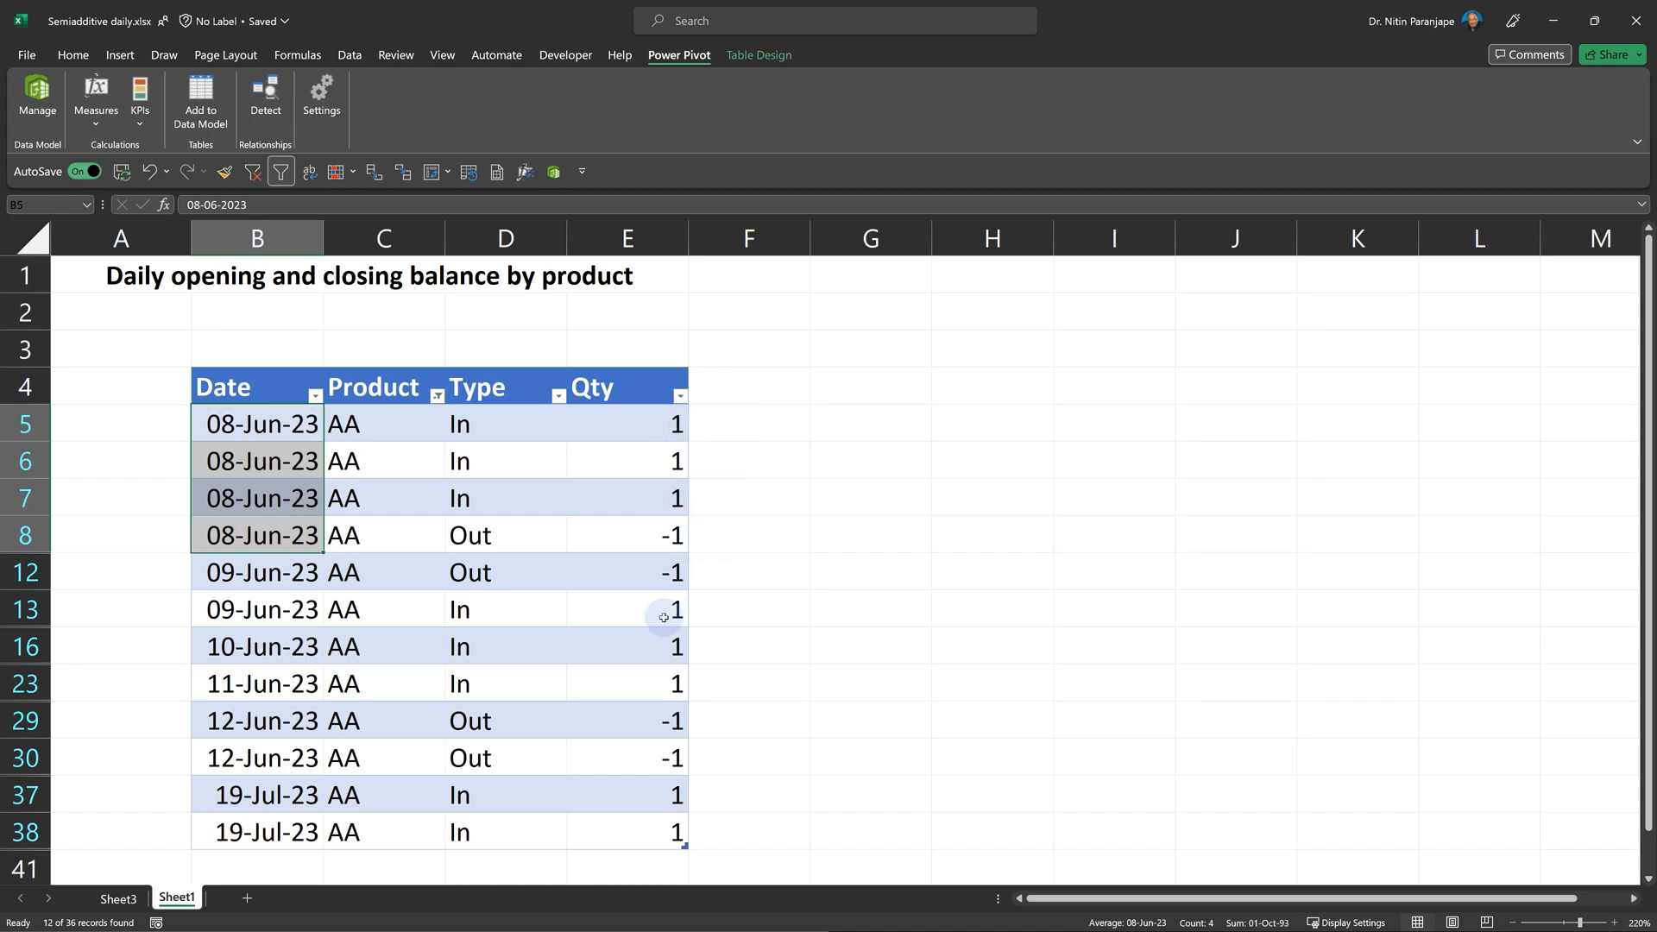
pyautogui.click(627, 609)
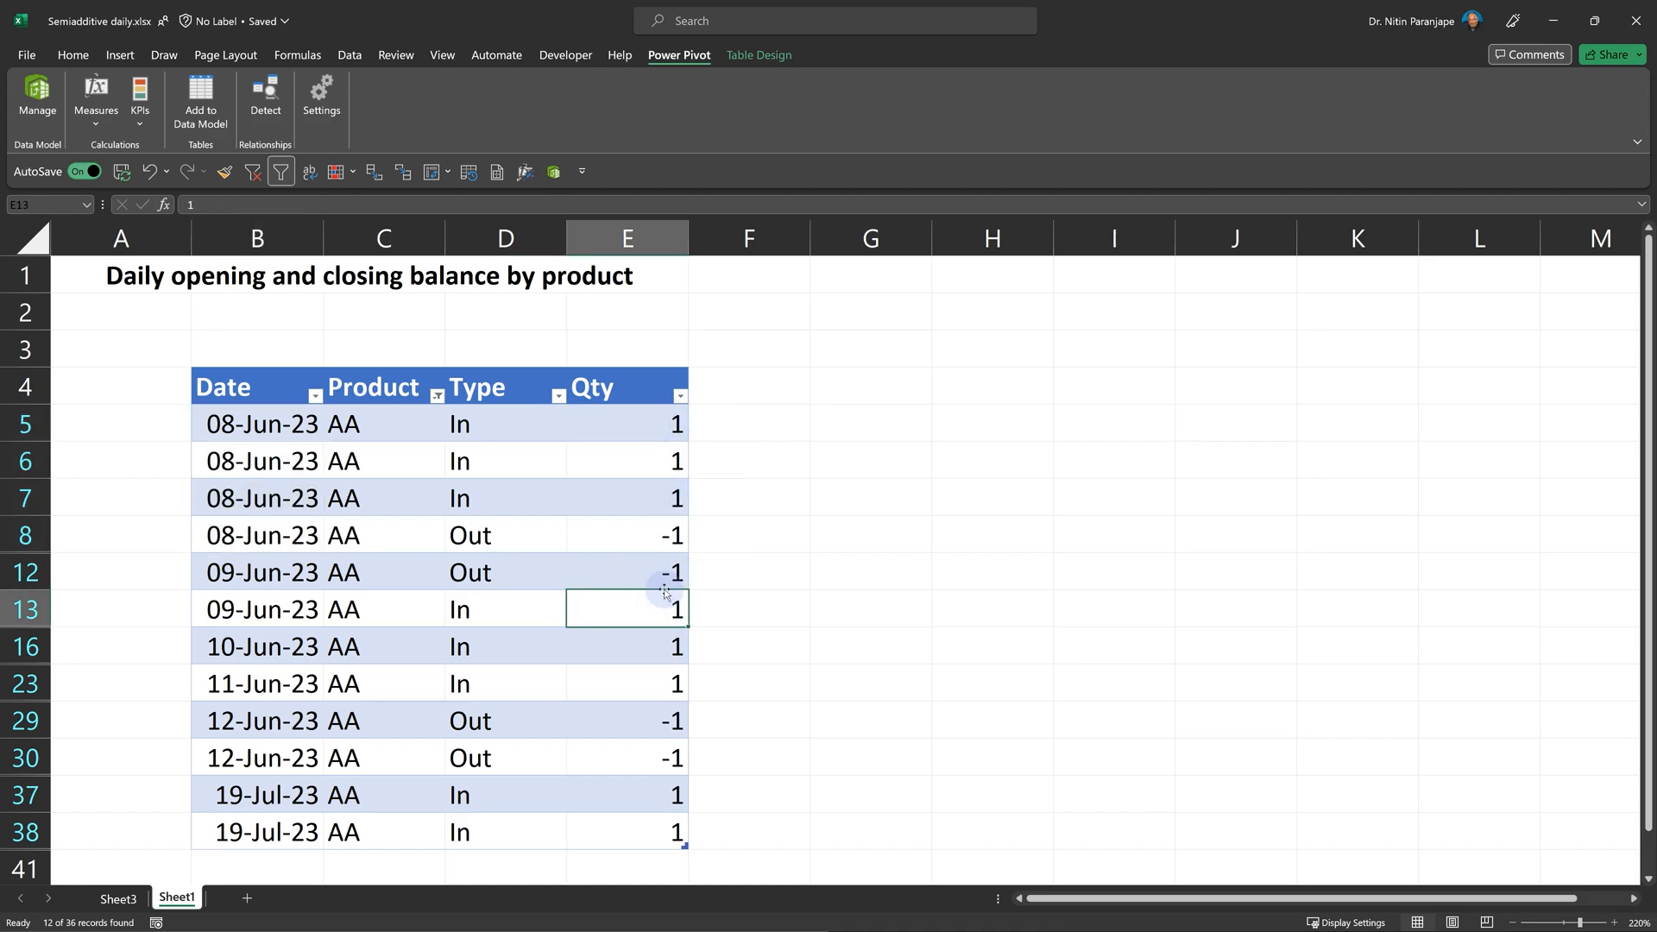
pyautogui.click(117, 900)
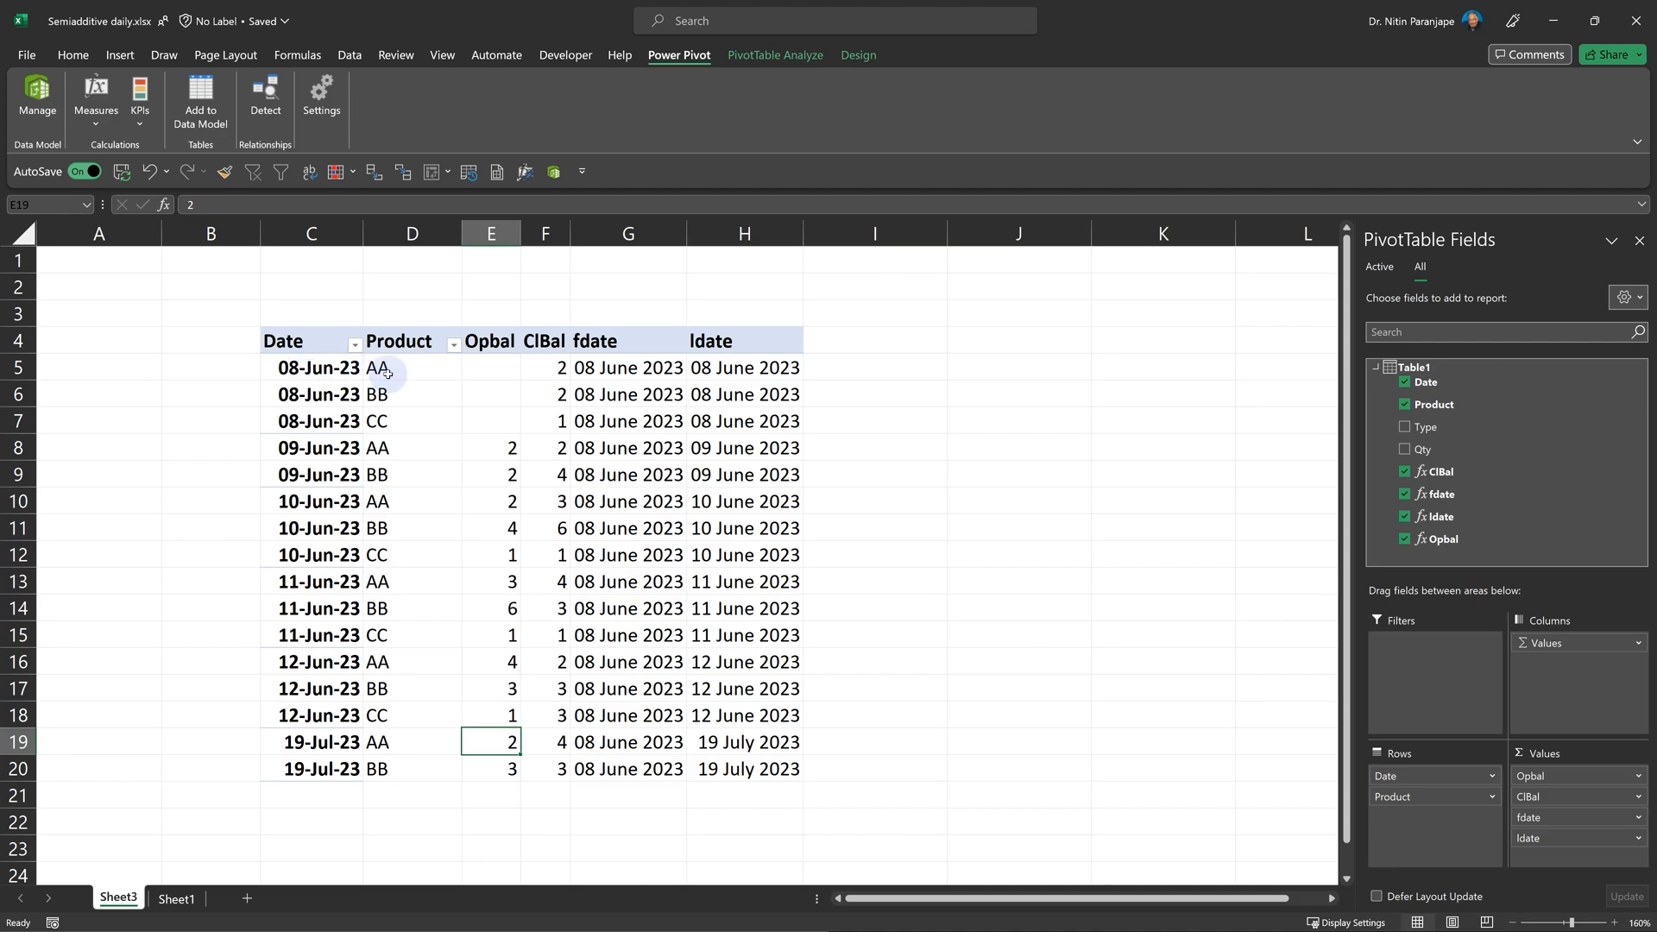
pyautogui.click(411, 366)
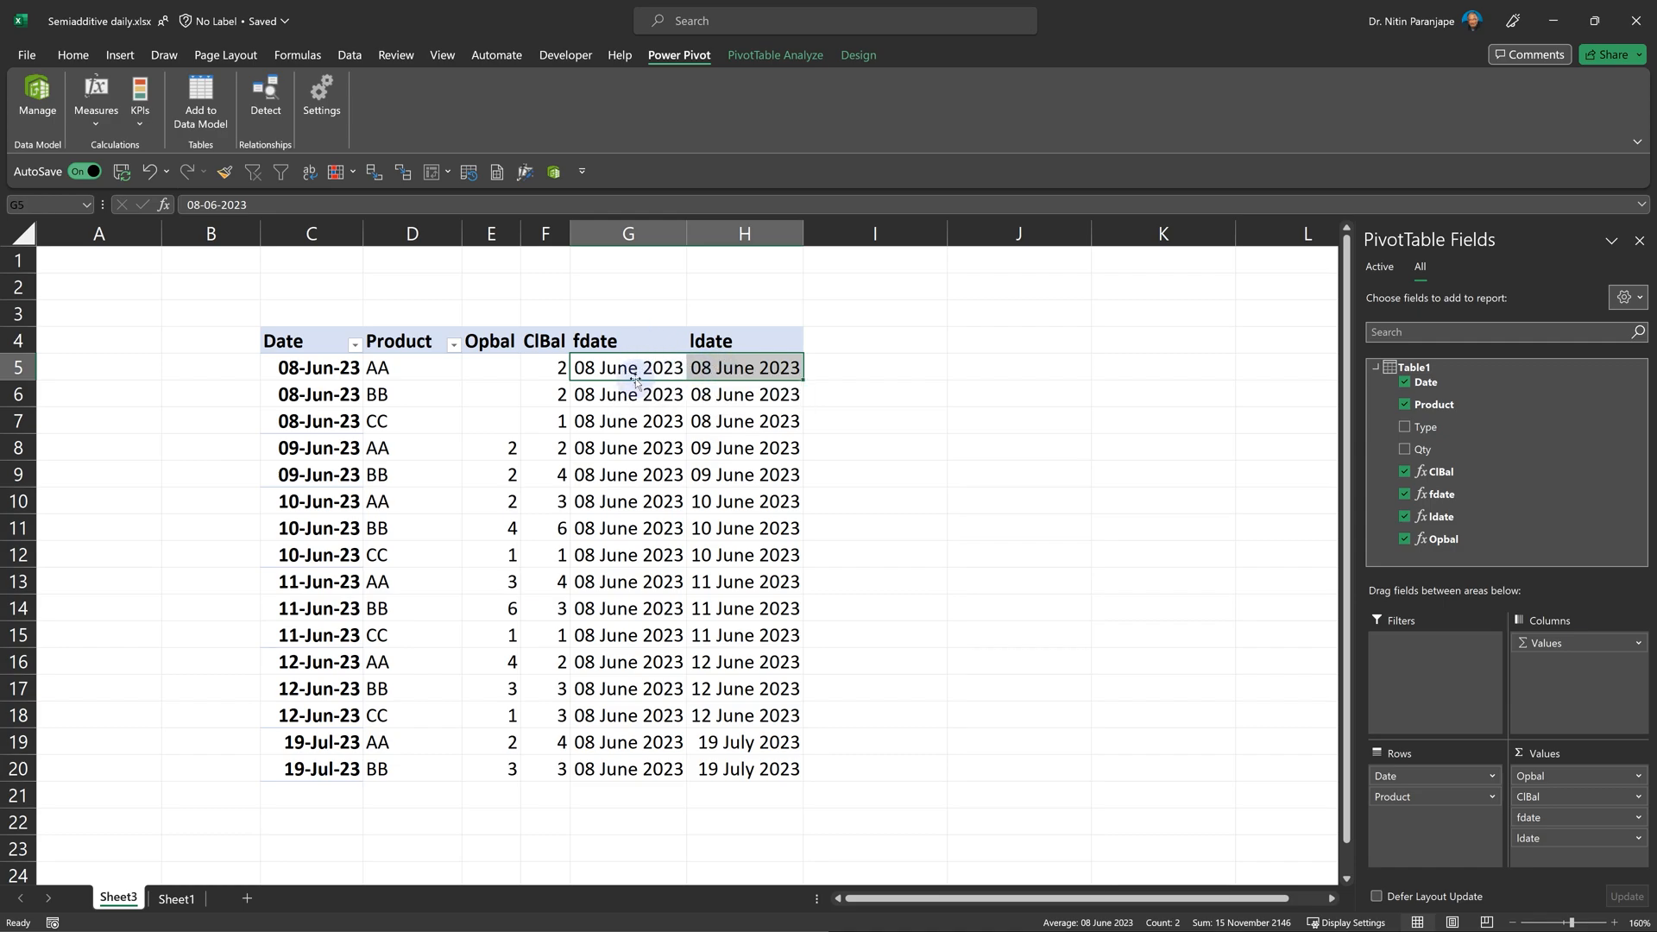
pyautogui.moveTo(629, 366)
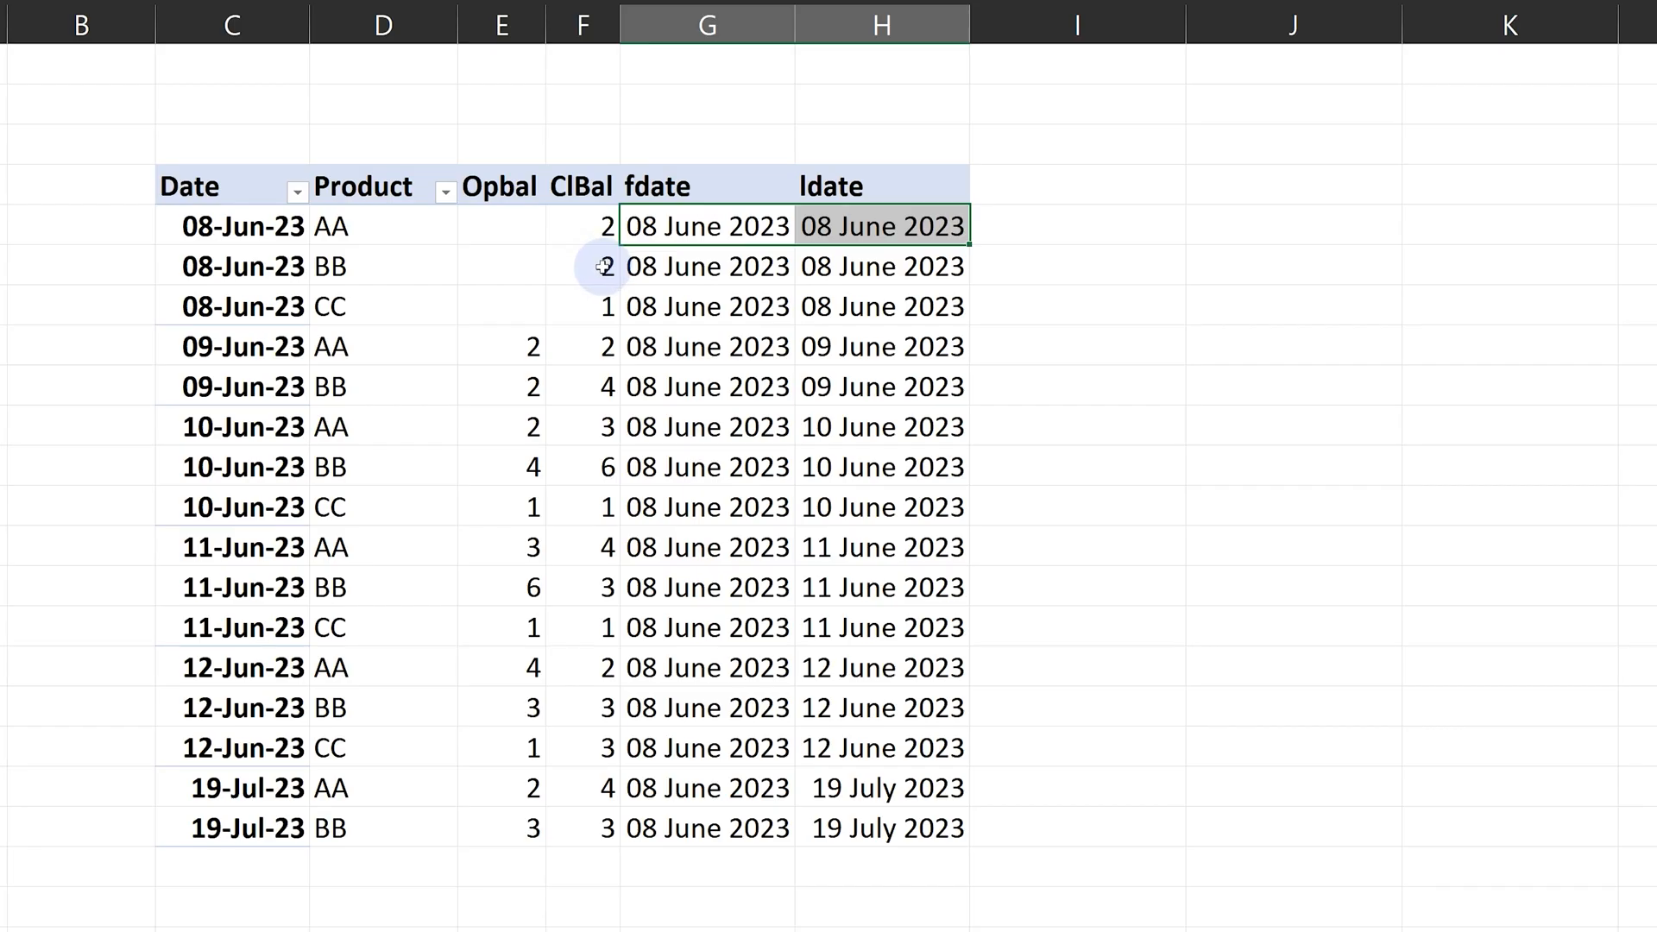
pyautogui.click(582, 224)
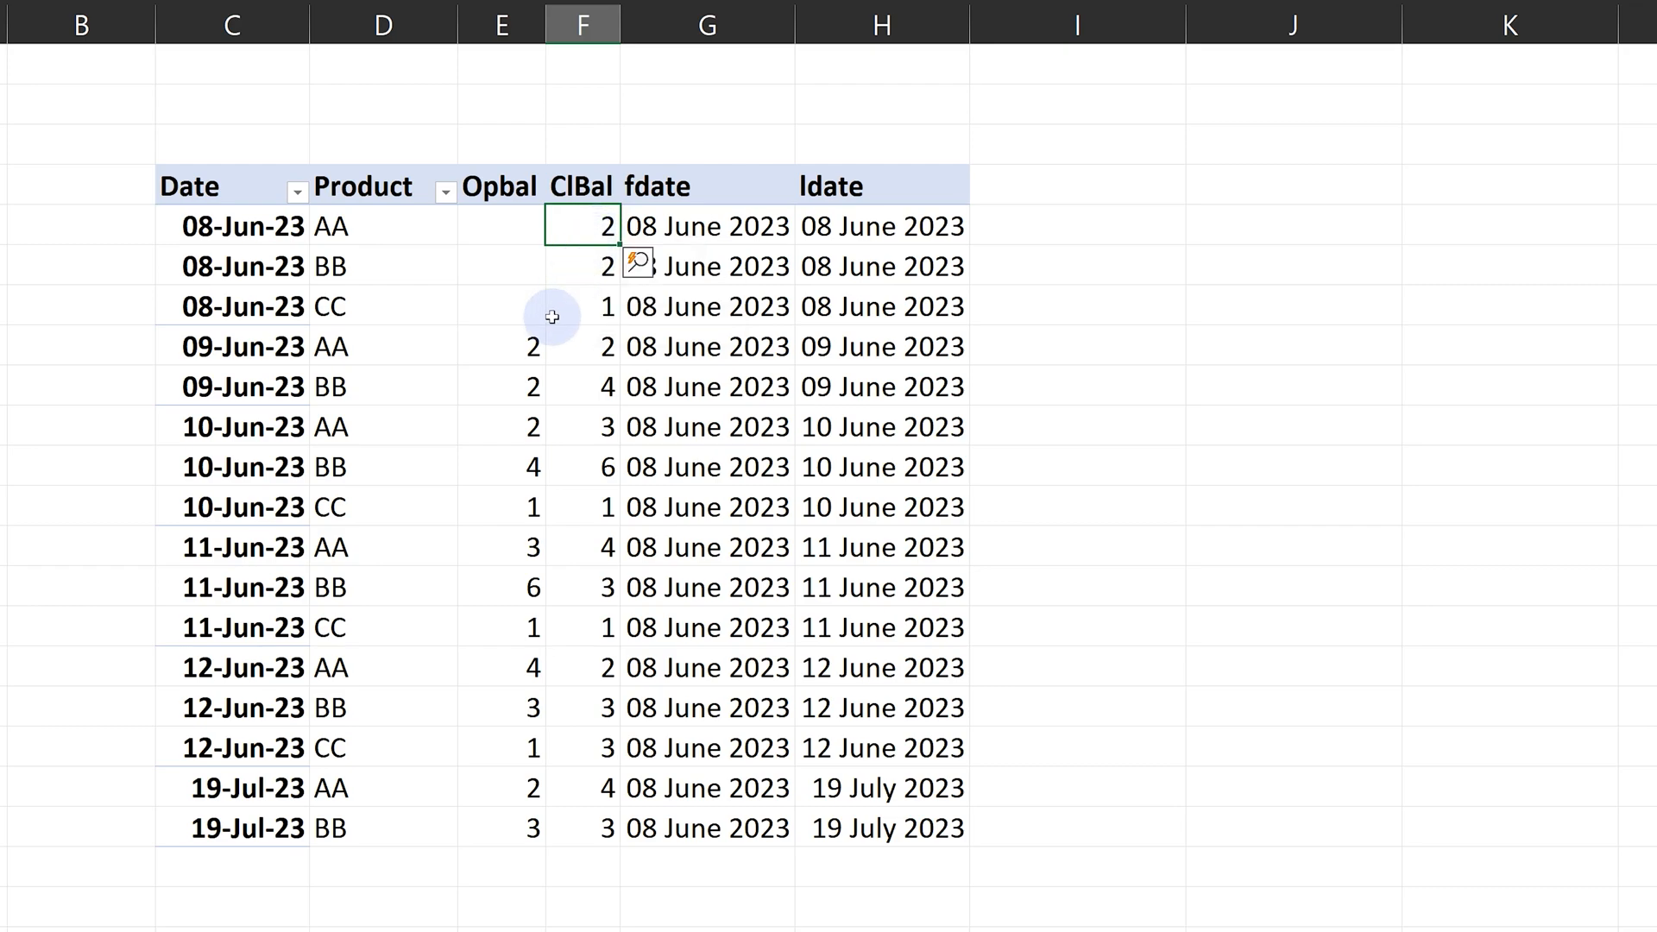
pyautogui.click(501, 347)
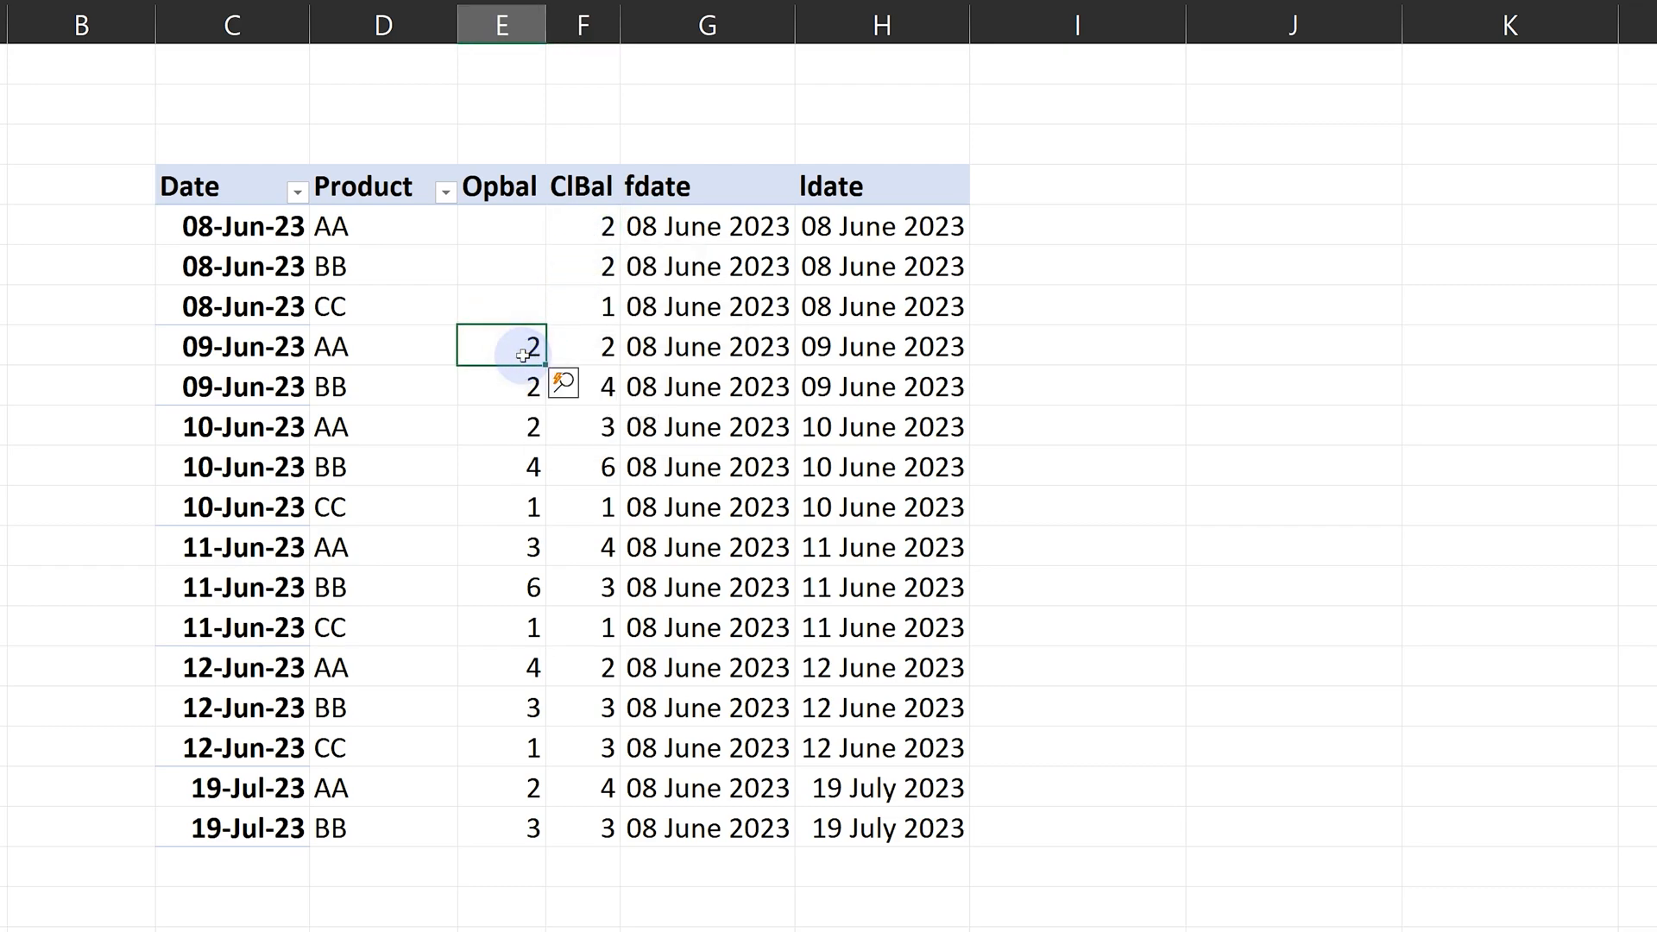
pyautogui.click(185, 116)
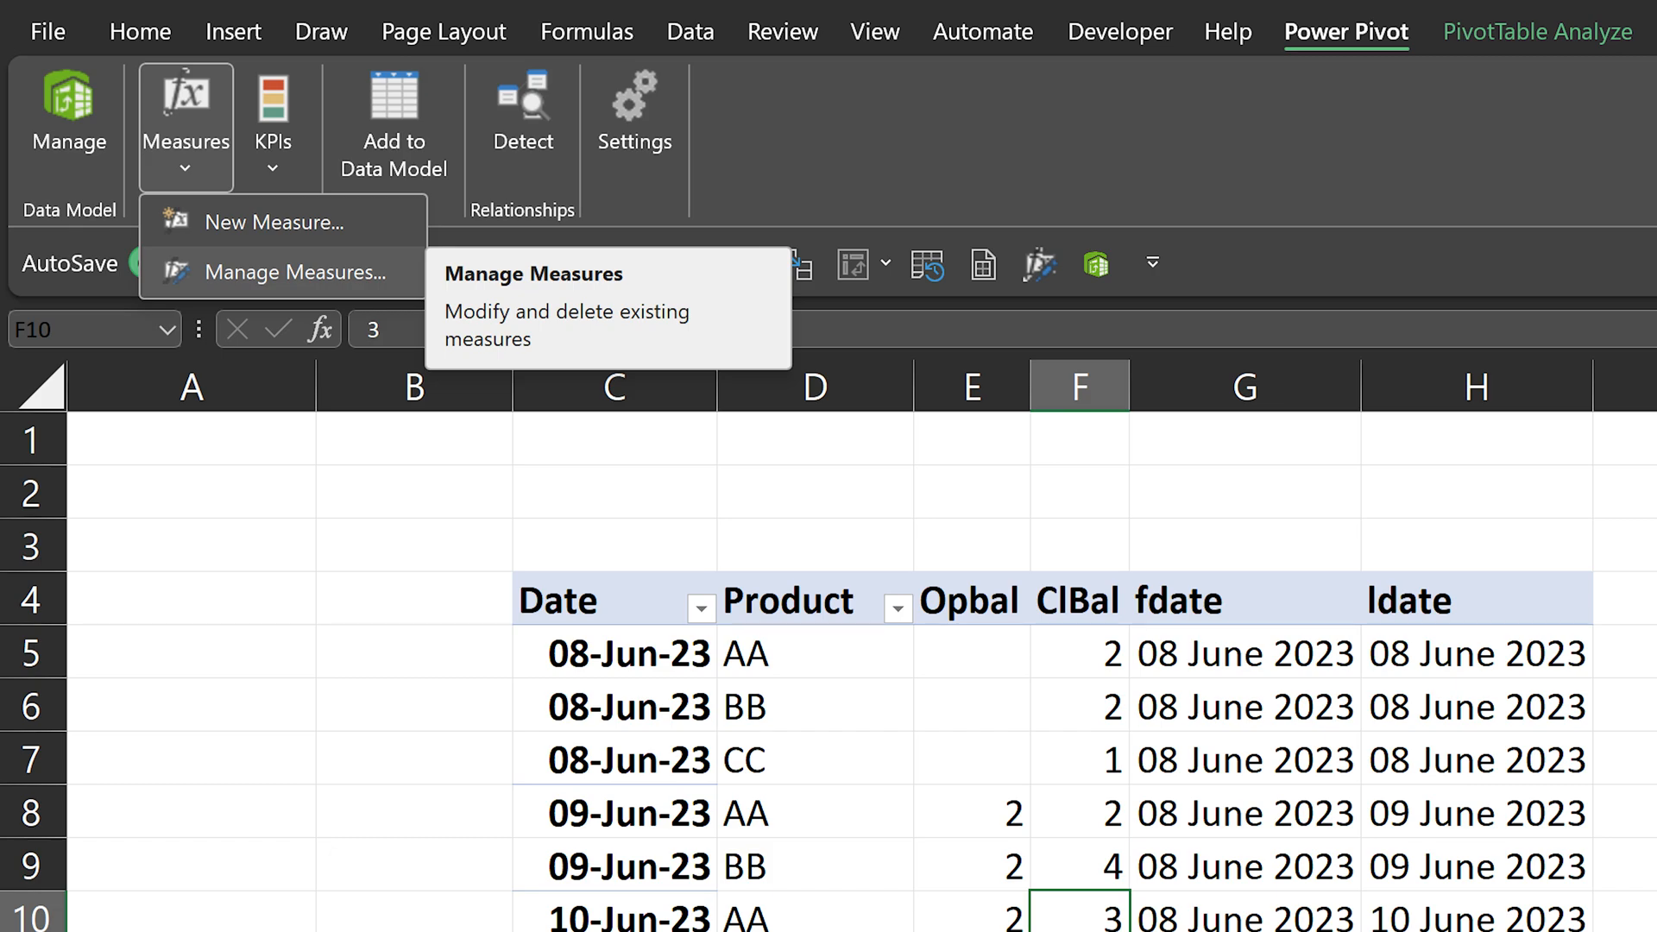
pyautogui.click(306, 271)
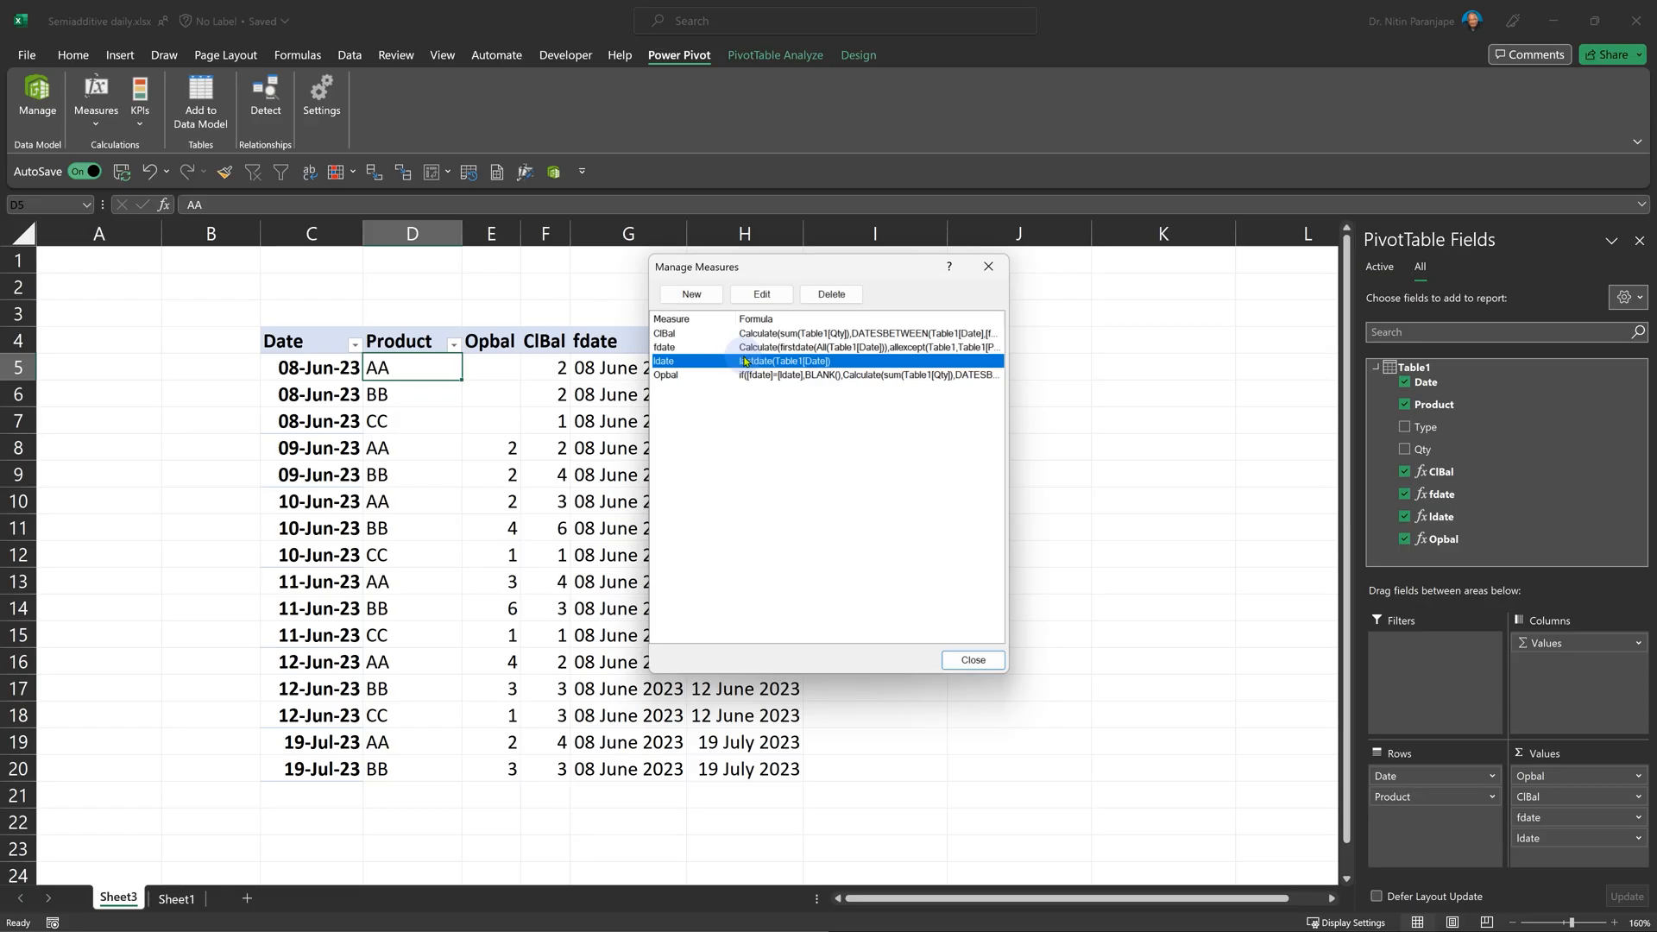
pyautogui.click(760, 294)
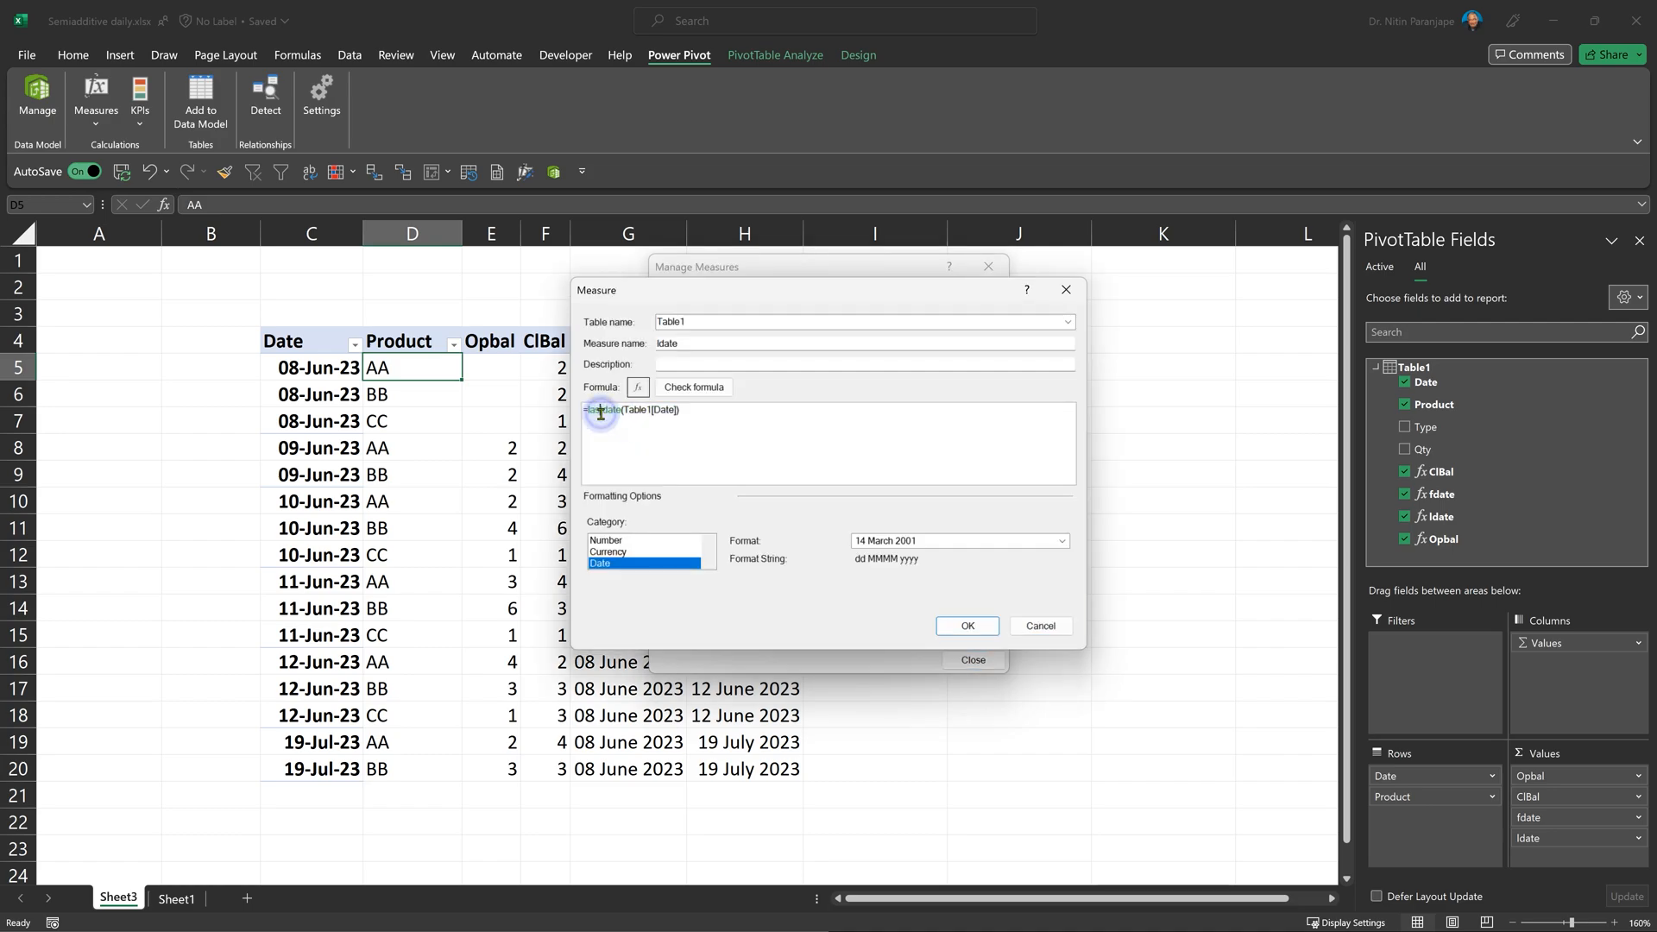
pyautogui.moveTo(722, 464)
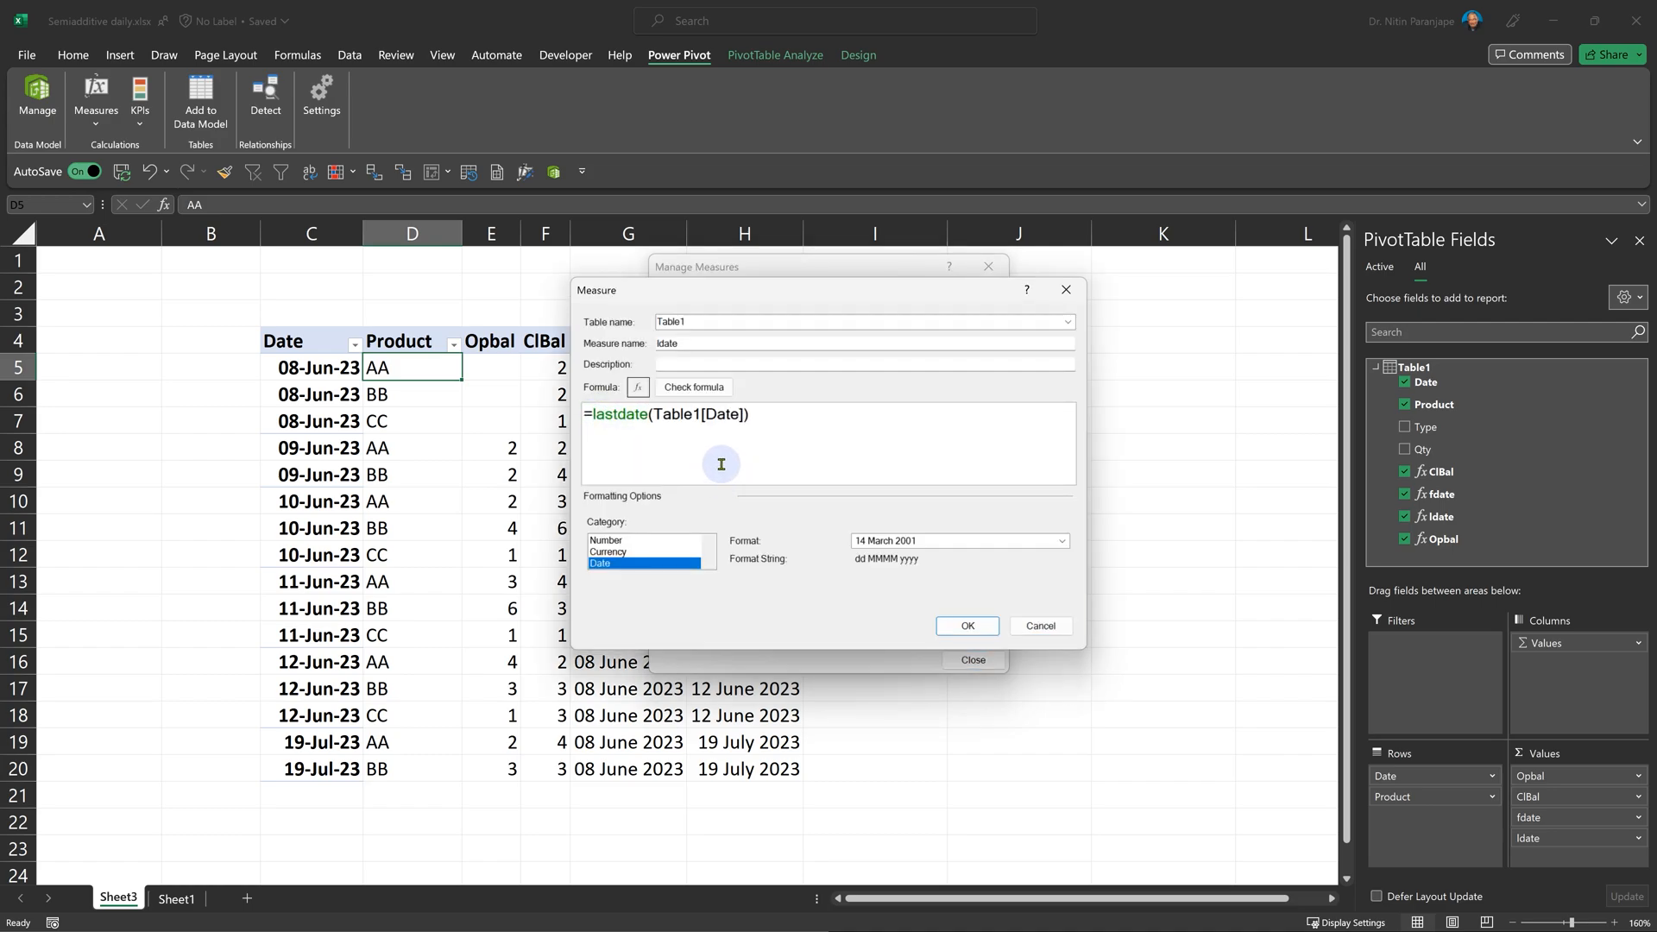
pyautogui.moveTo(399, 422)
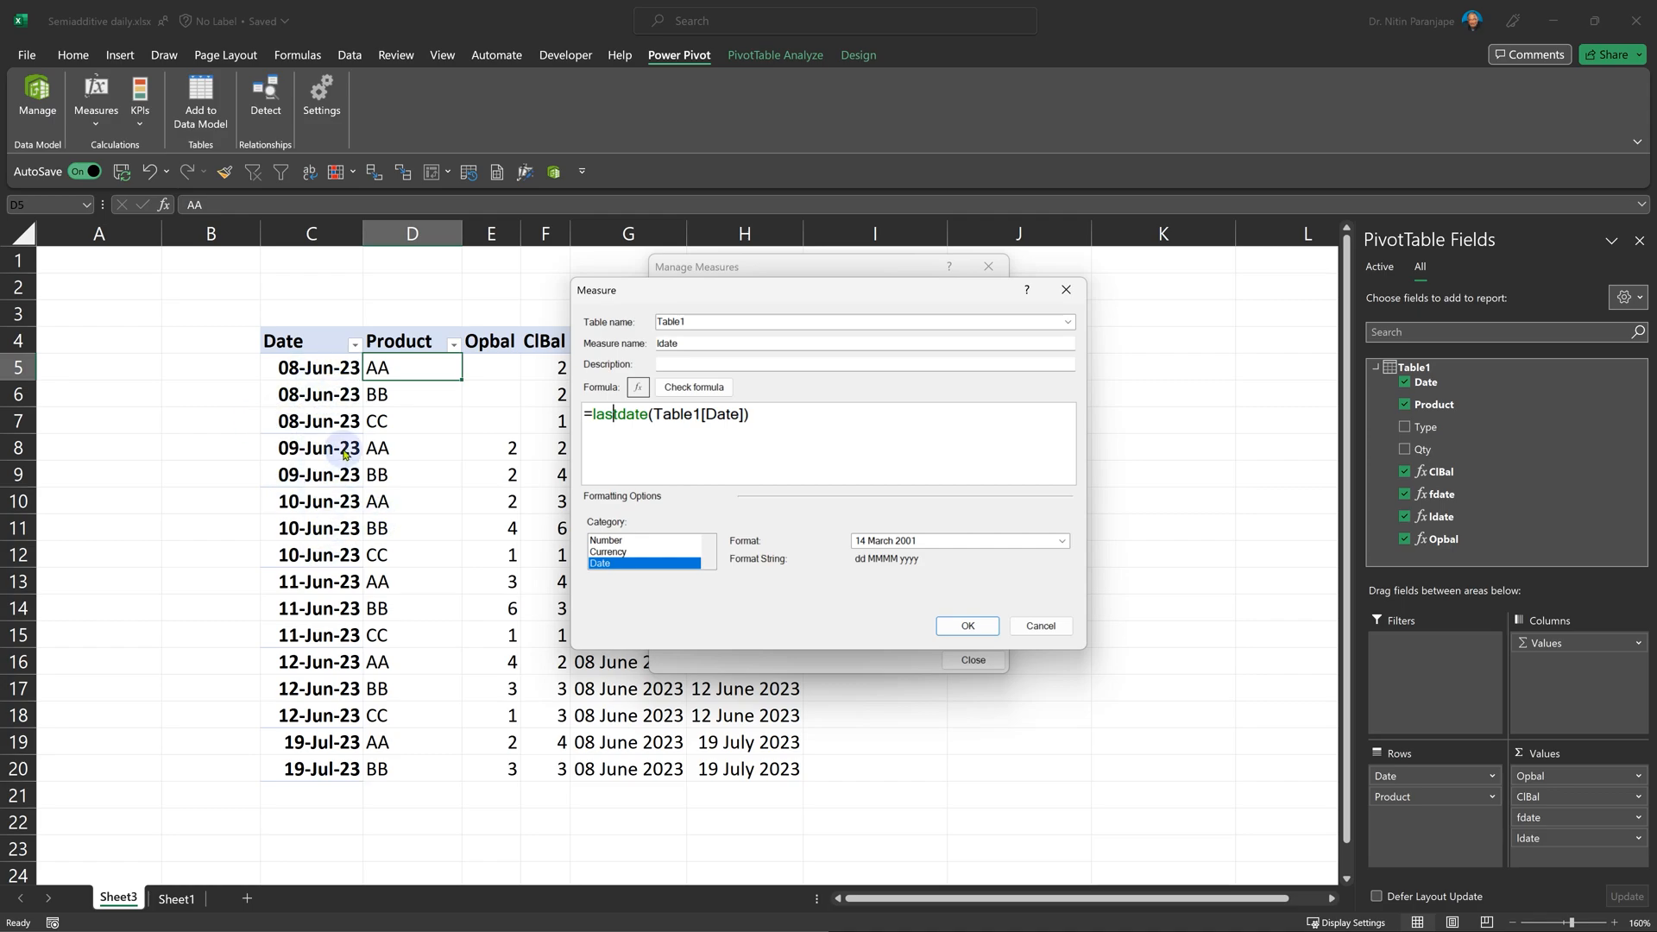
pyautogui.moveTo(963, 592)
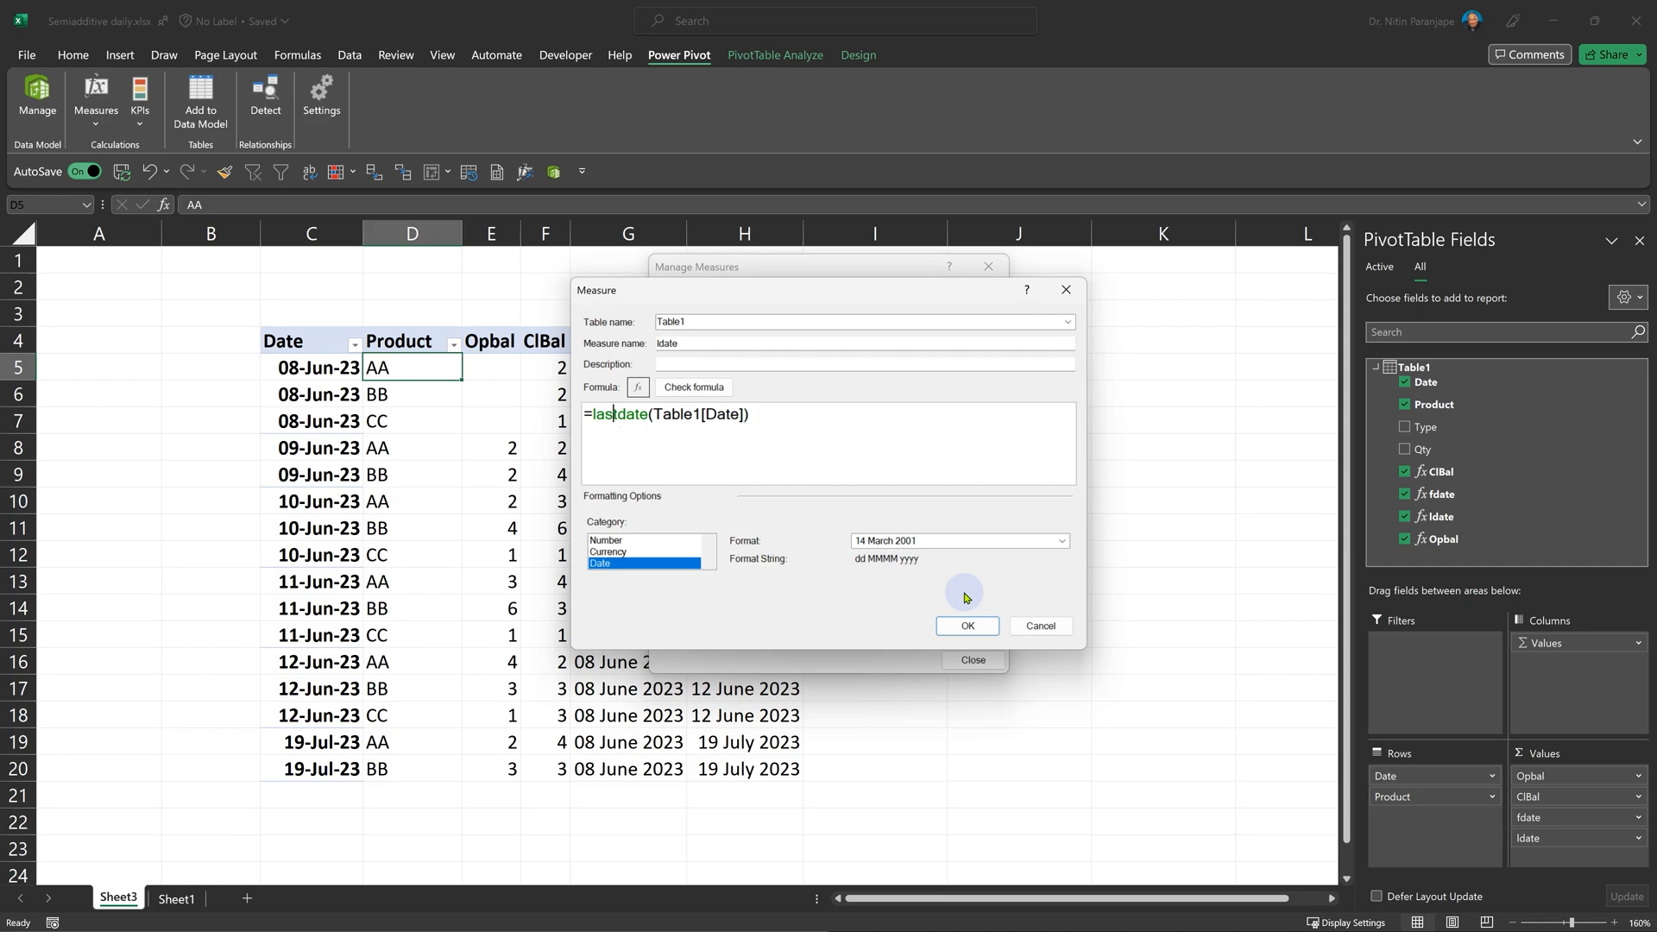
pyautogui.moveTo(1040, 625)
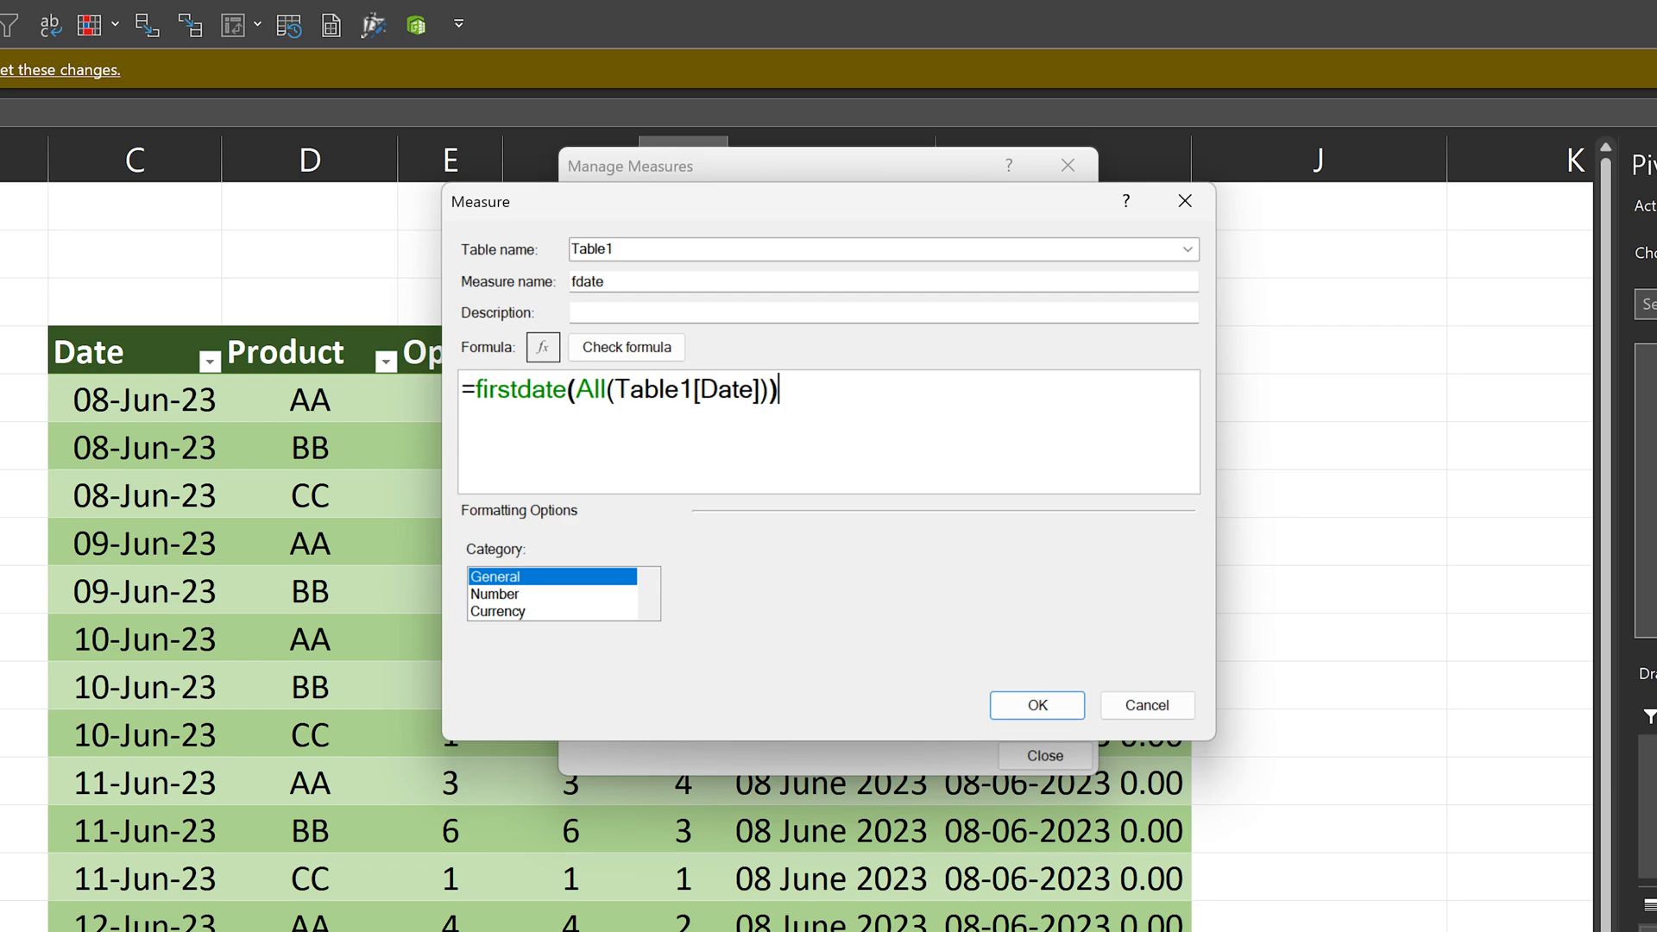
pyautogui.click(1034, 704)
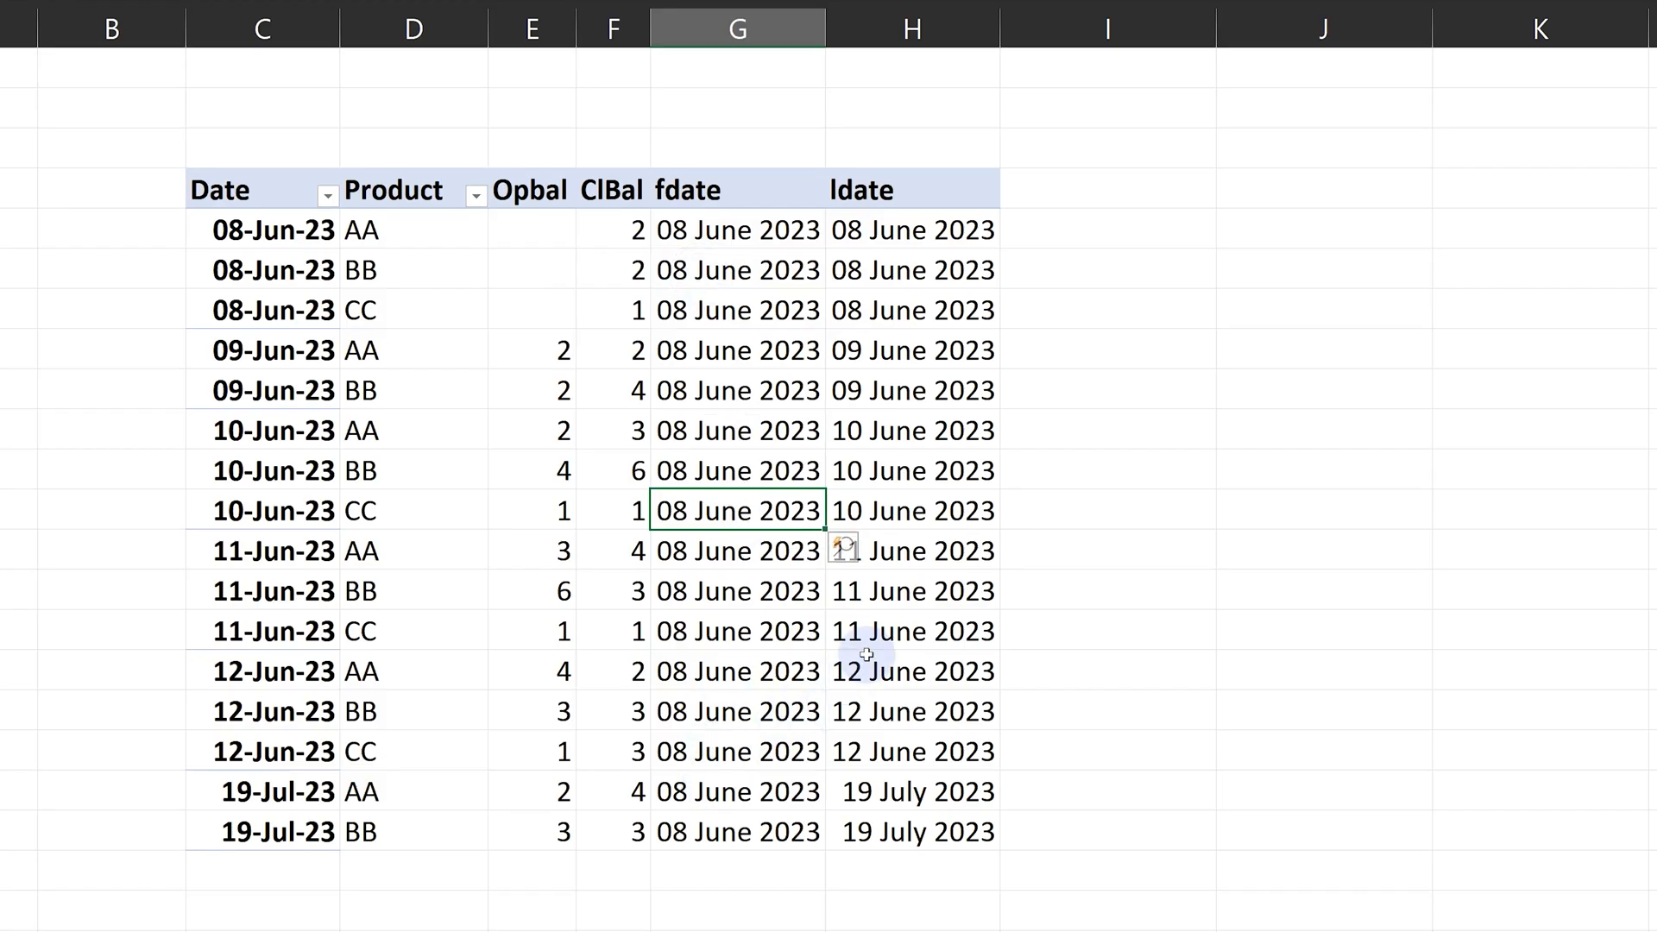
pyautogui.moveTo(879, 742)
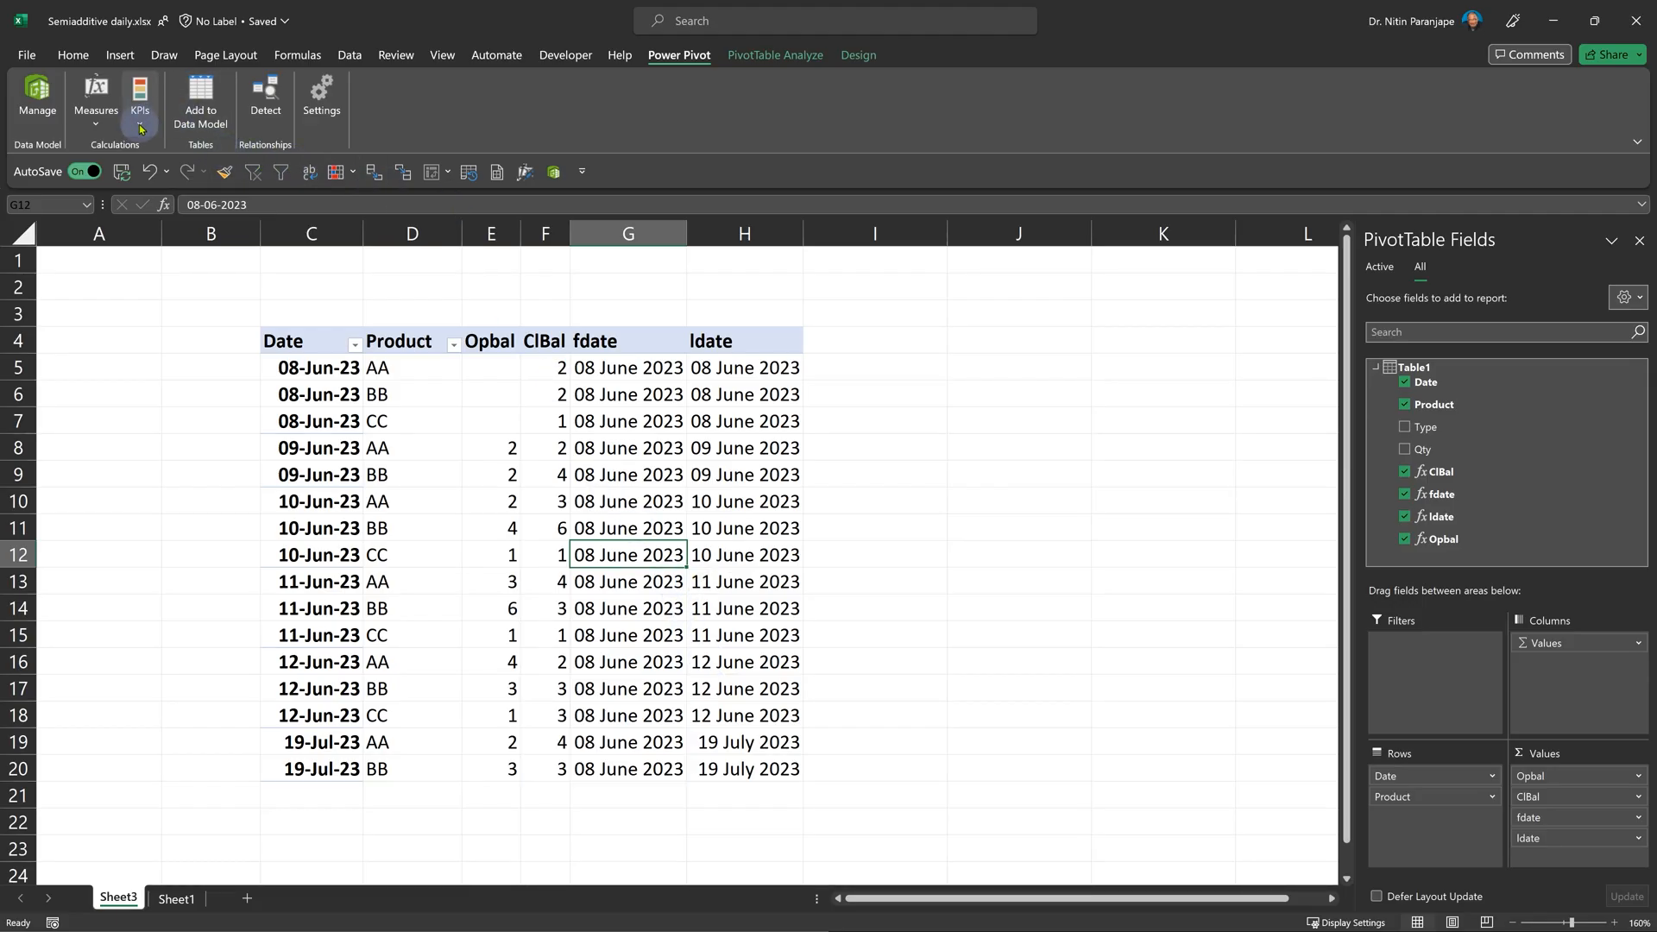
# Step: Review the ClBal and Opbal DAX formulas in Manage Measures, adding BLANK() to Opbal, and confirm
pyautogui.click(93, 101)
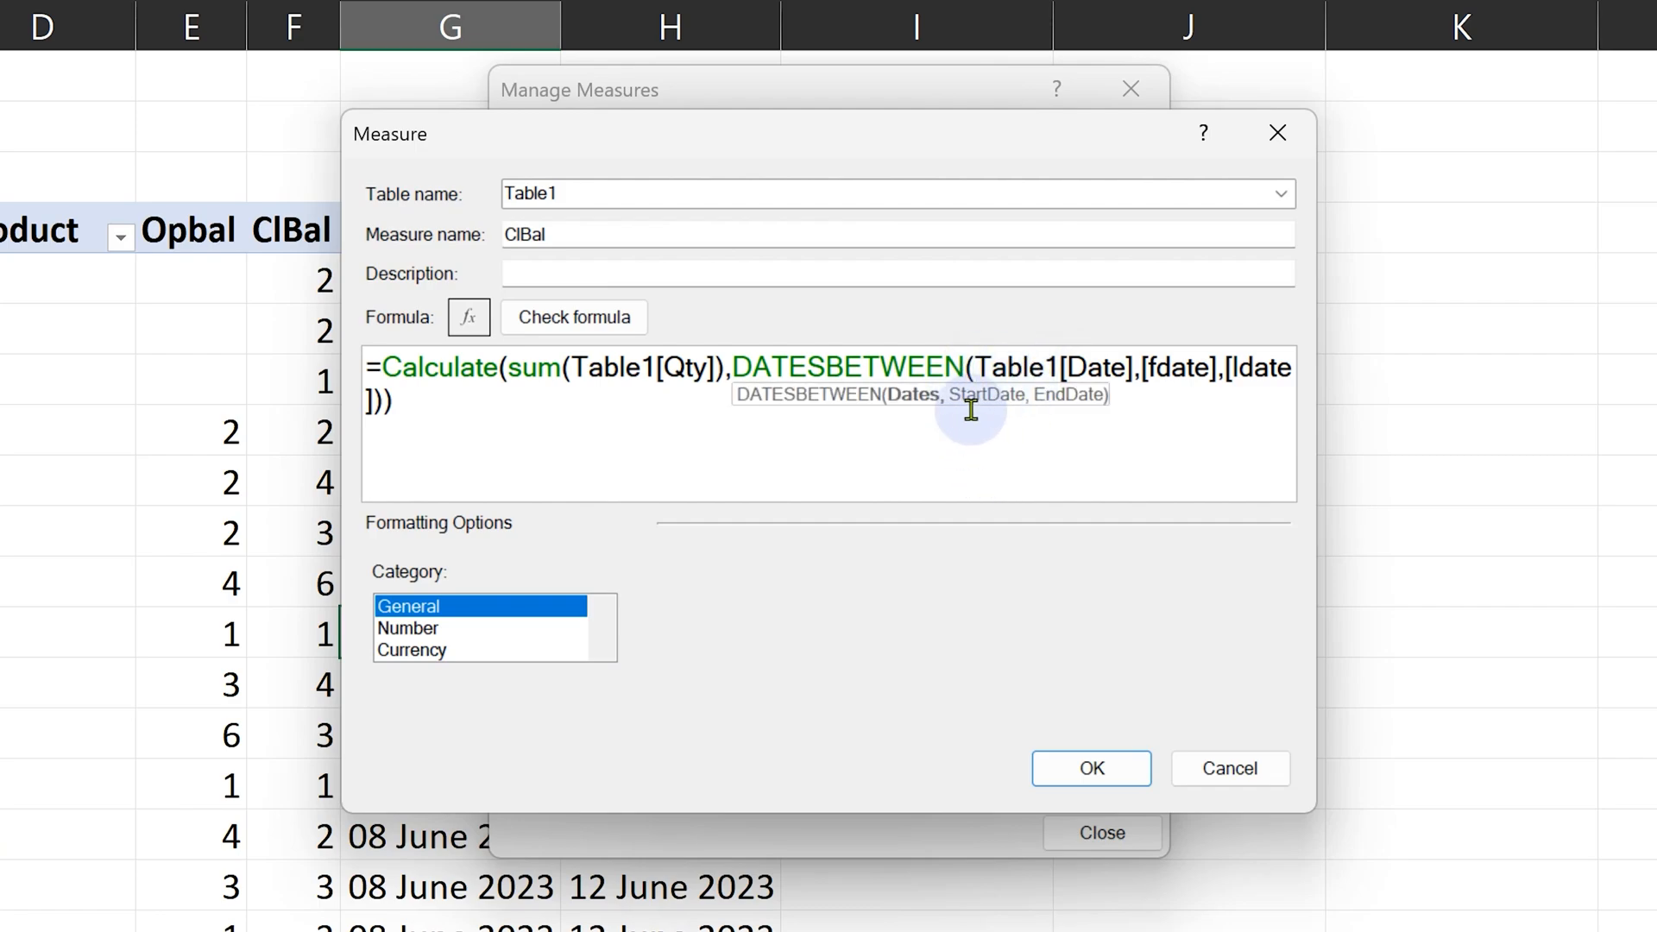
pyautogui.moveTo(1036, 373)
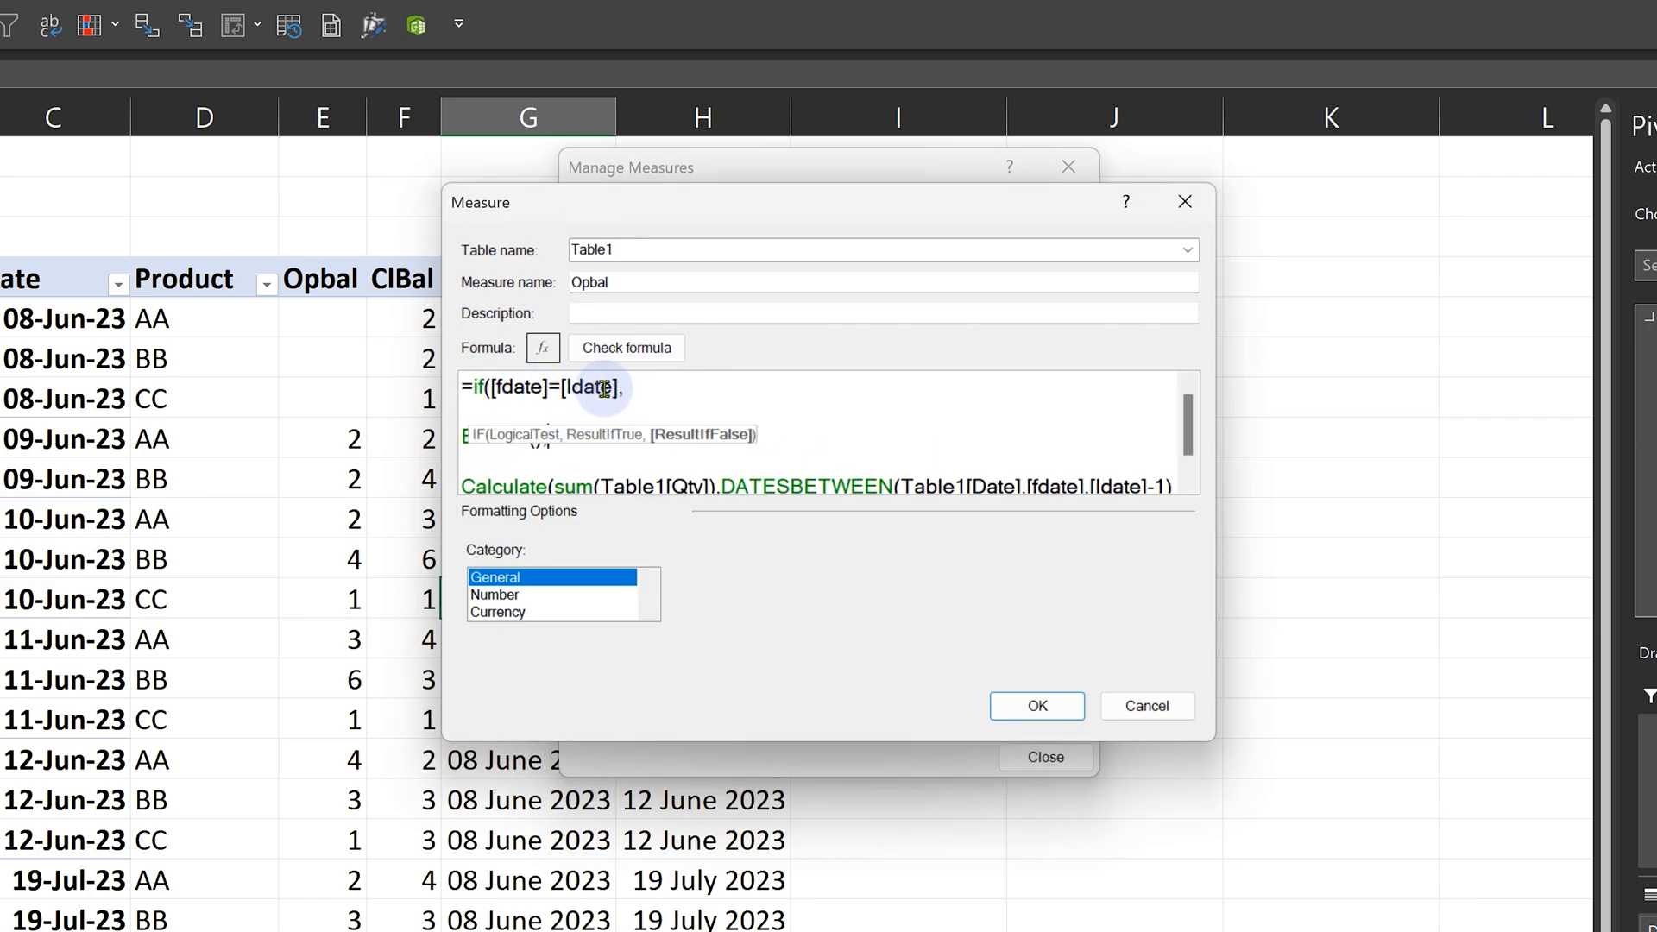
pyautogui.write('BLANK(),')
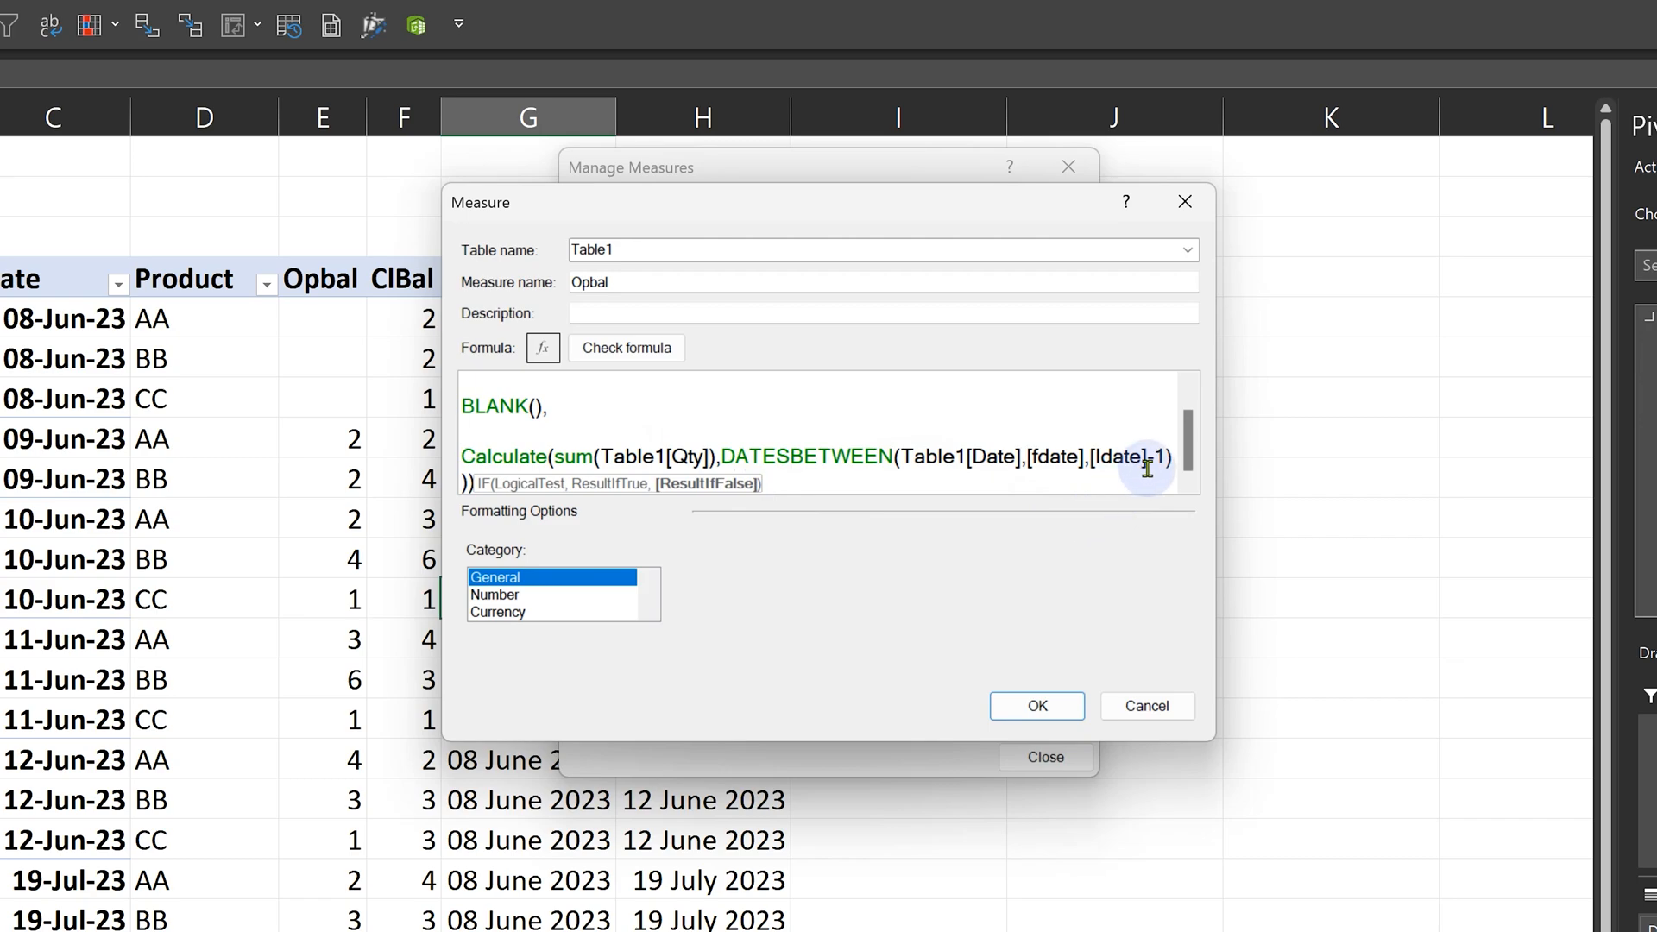
pyautogui.click(1036, 706)
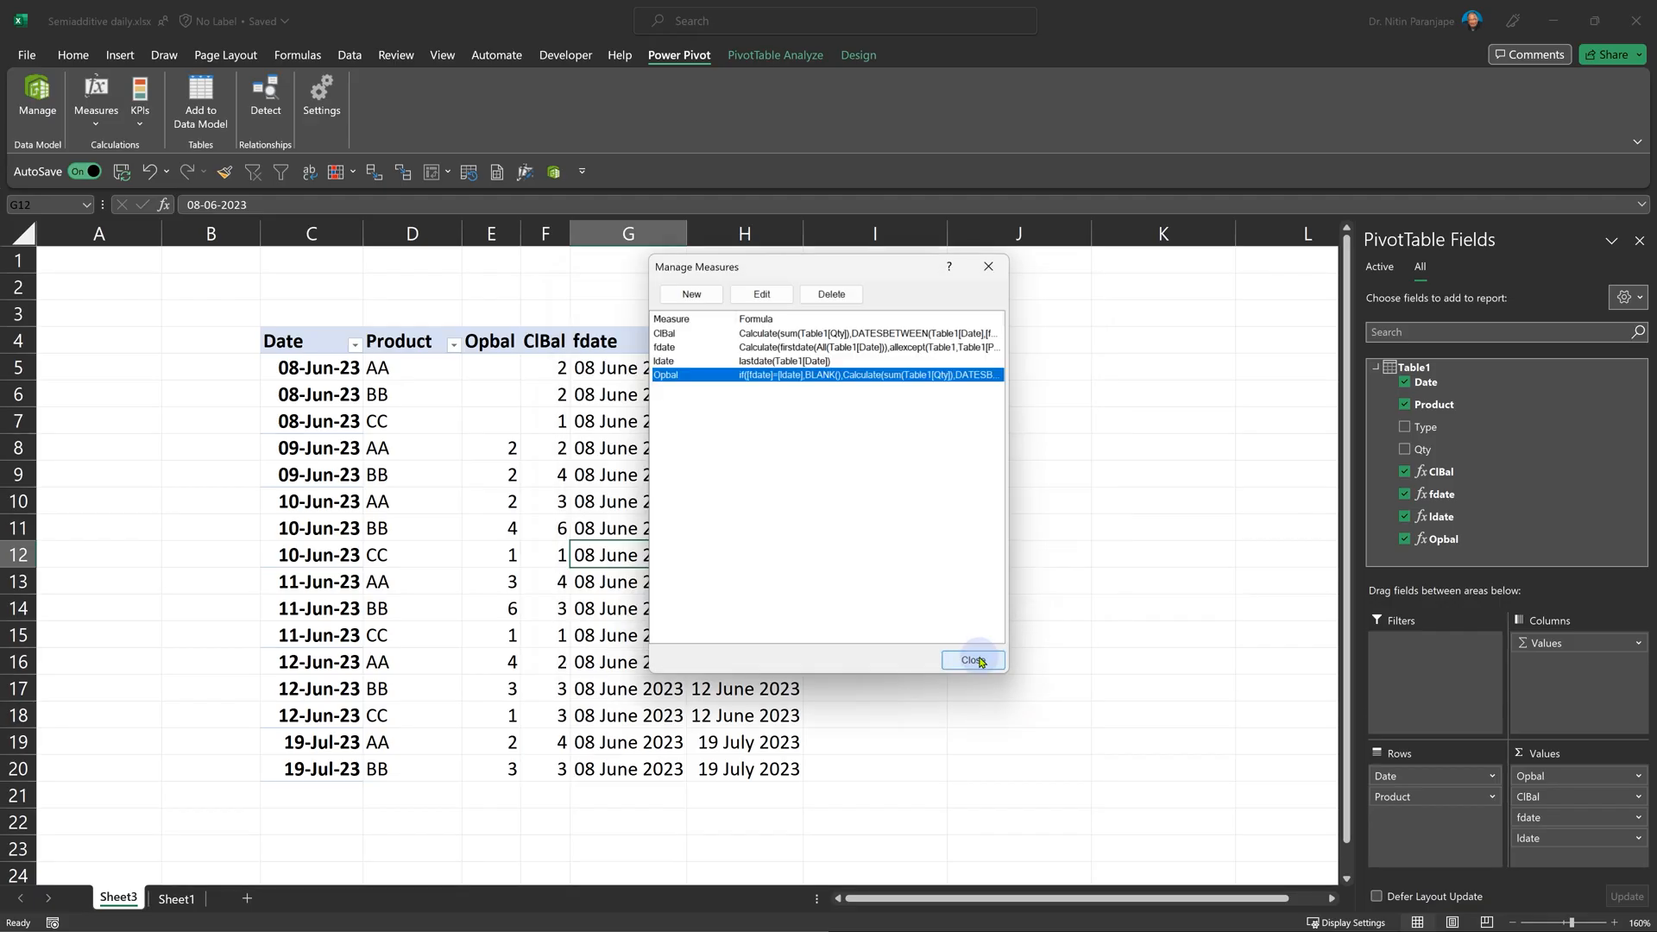
# Step: Close Manage Measures to return to the balance PivotTable with its four measure fields
pyautogui.click(970, 659)
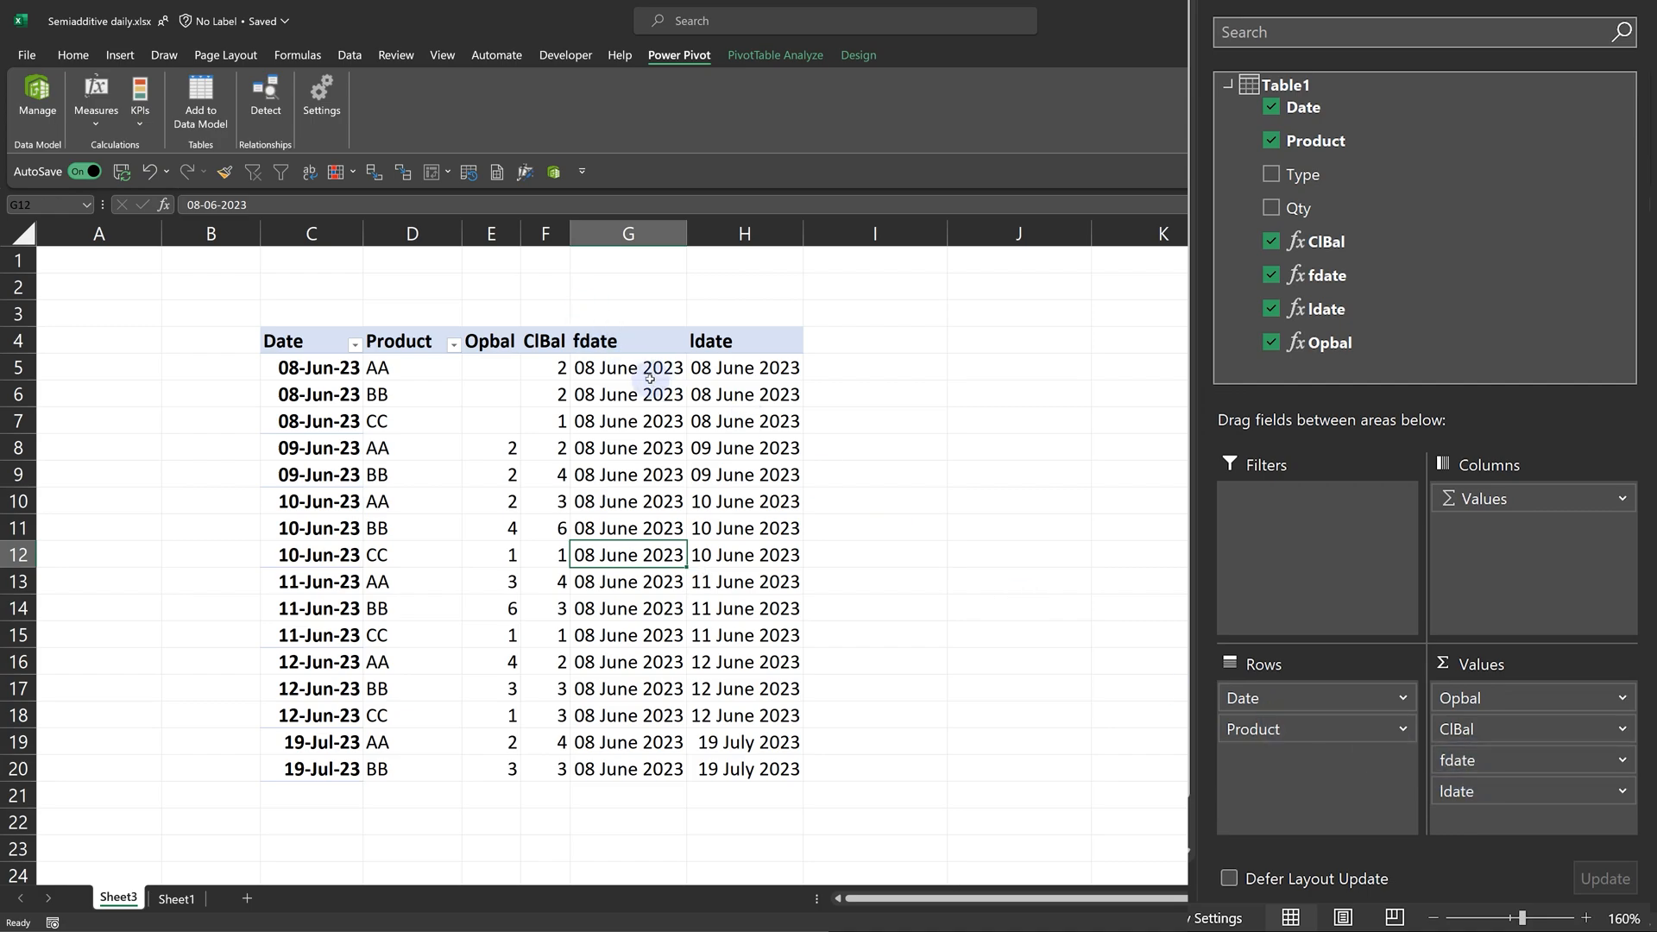
pyautogui.moveTo(746, 354)
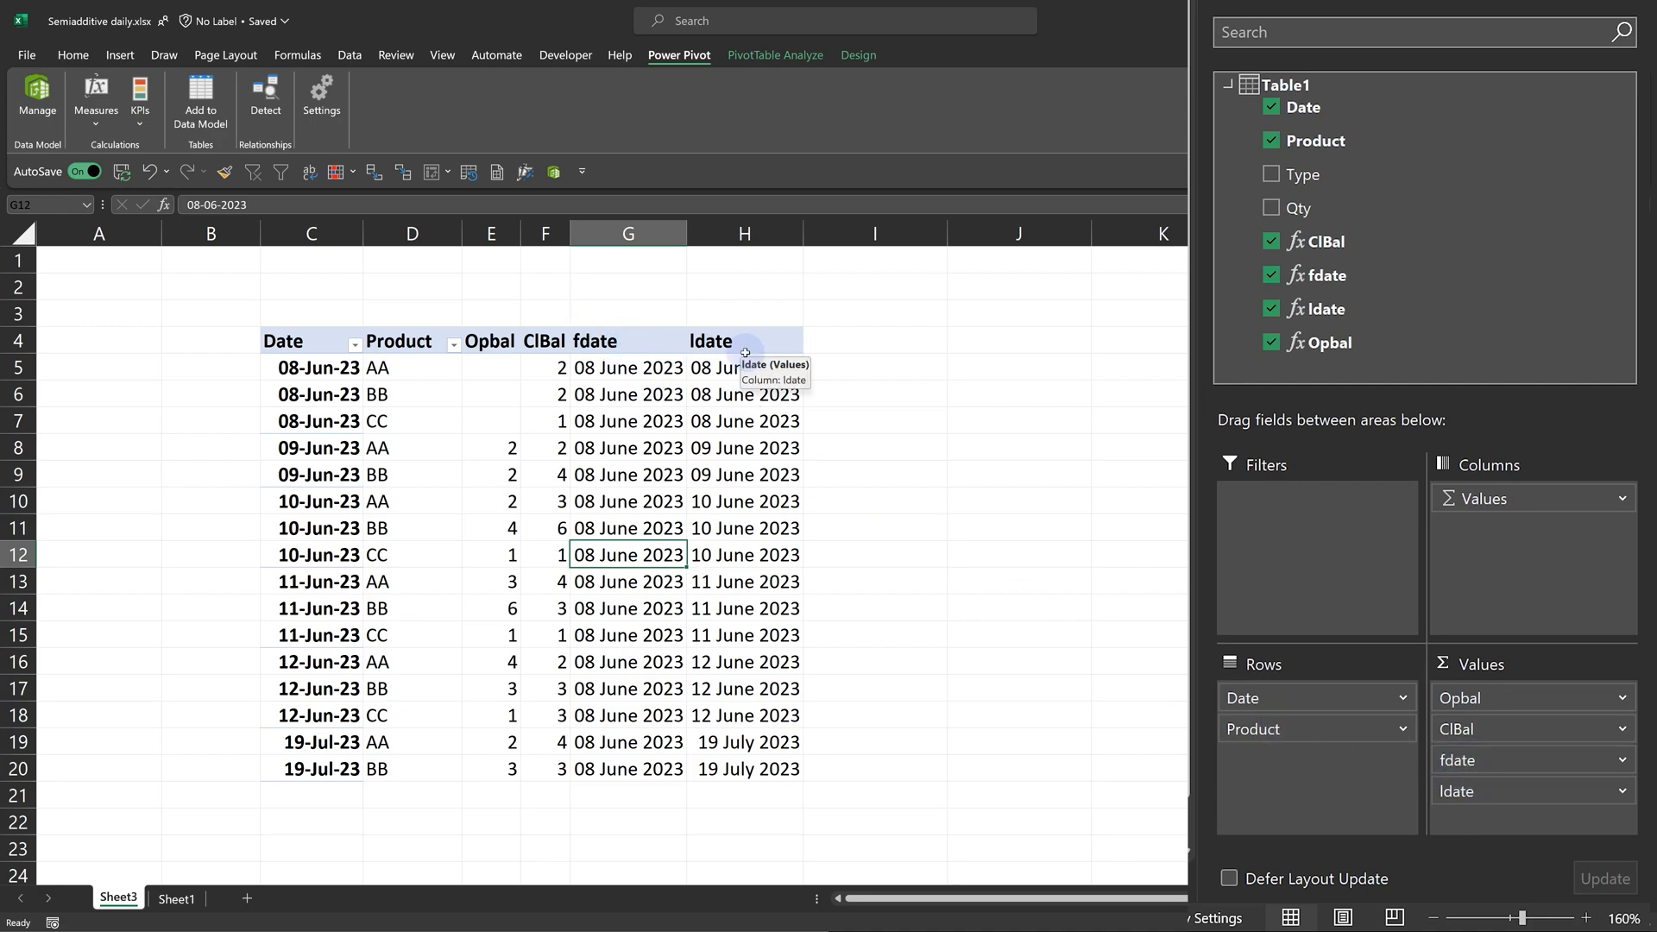